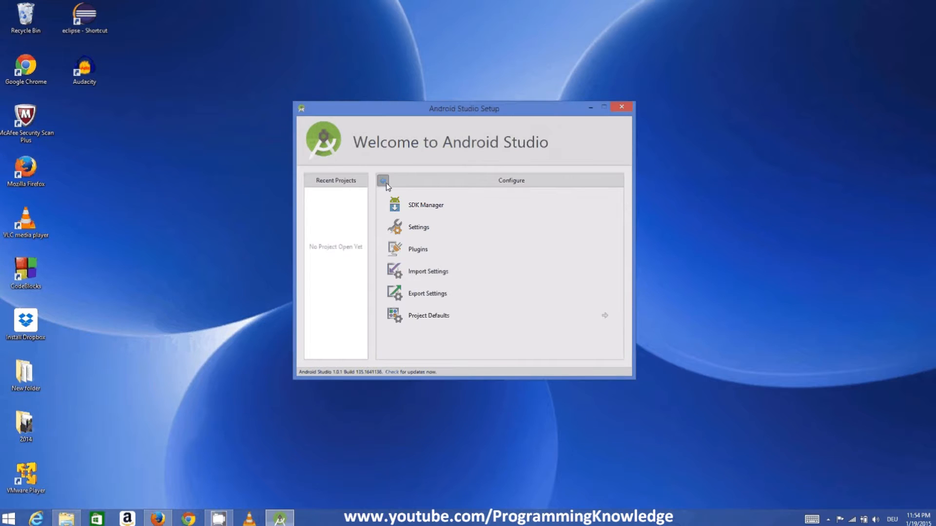
- Return from the Configure panel to the Quick Start choices on the welcome screen
click(382, 181)
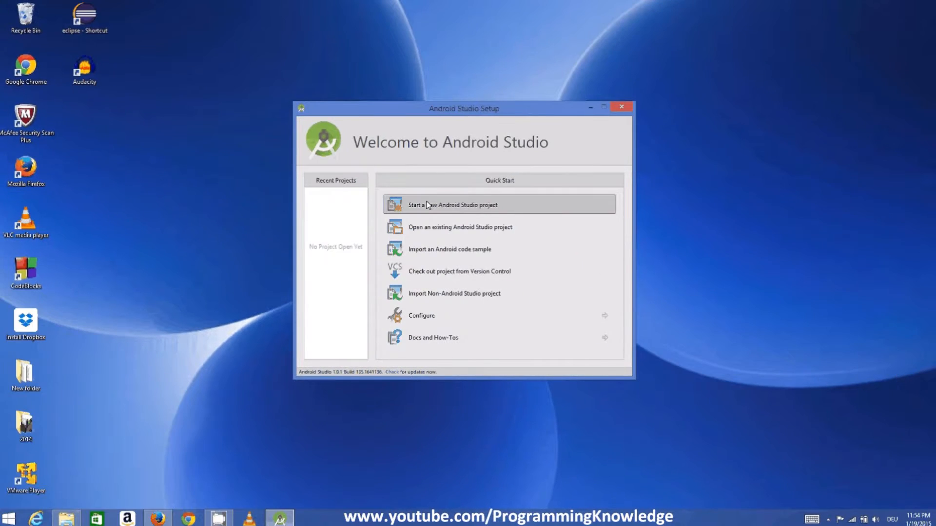
mouse_move(420, 211)
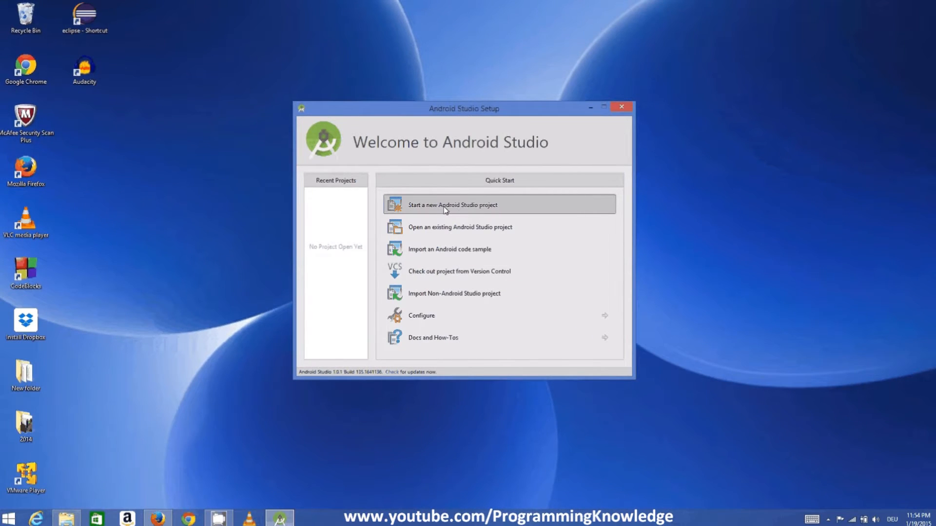
mouse_move(444, 228)
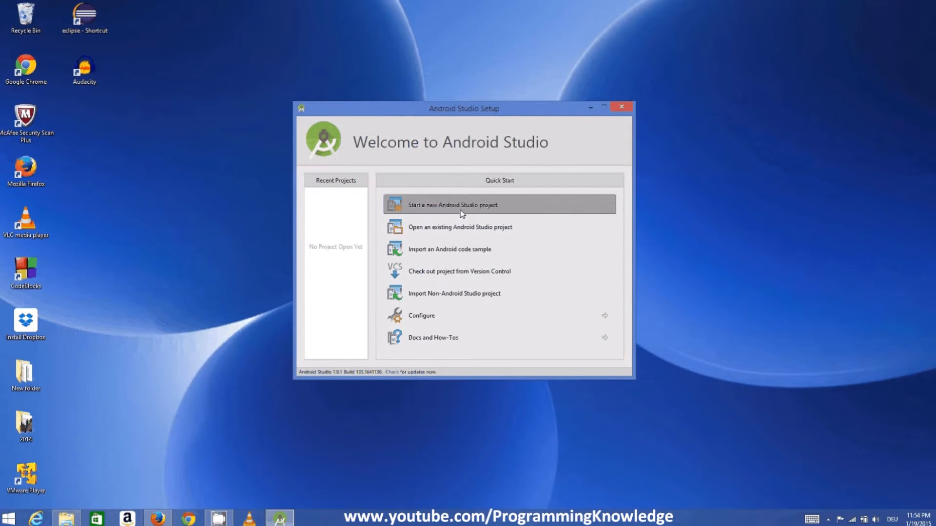
- Start a new project and replace the default application name with MyFirstApp
click(452, 204)
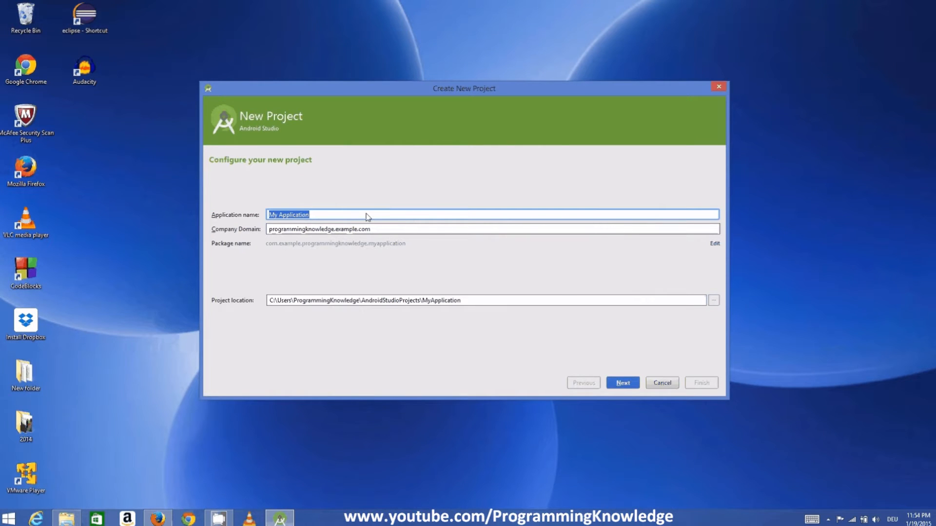
click(323, 214)
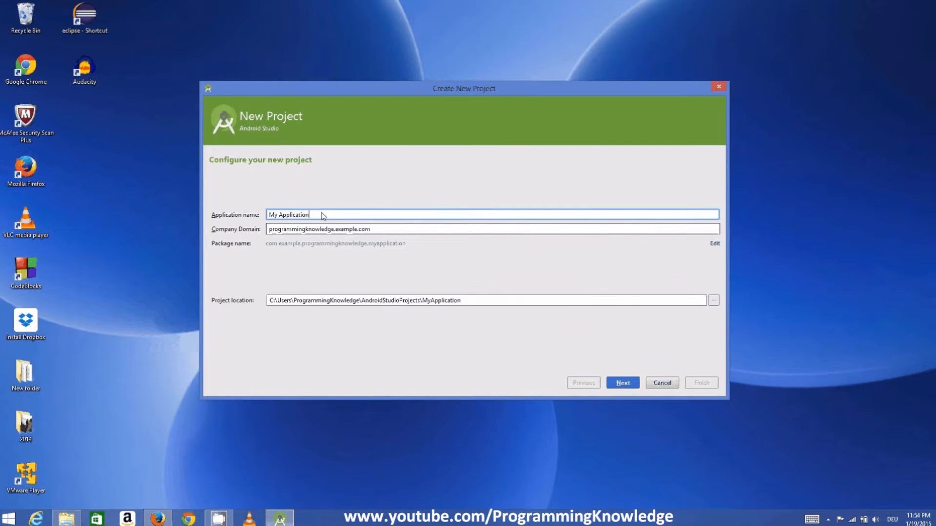
mouse_move(289, 217)
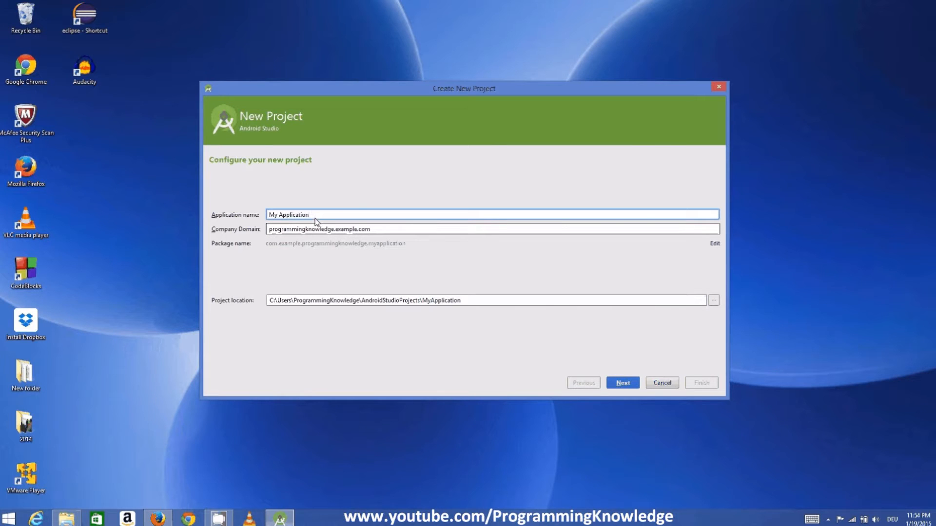
triple_click(288, 215)
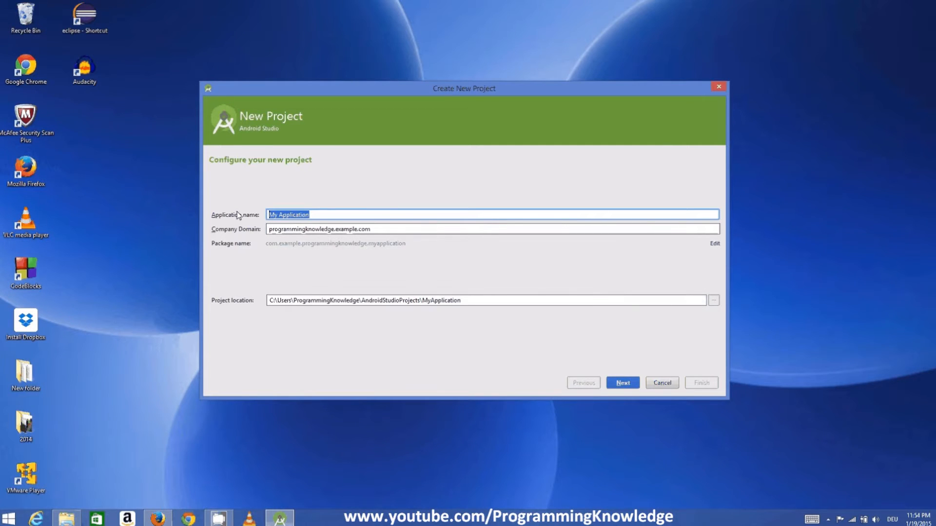
text(MY)
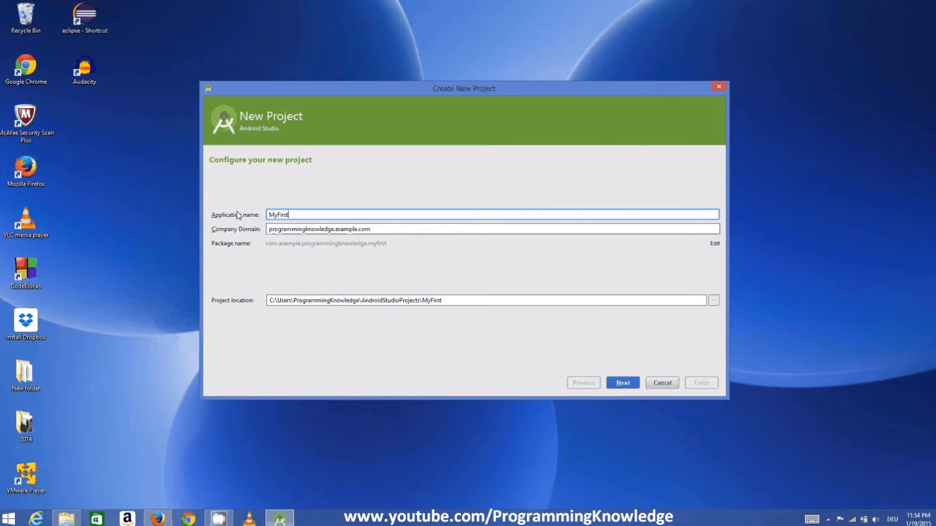
text(App)
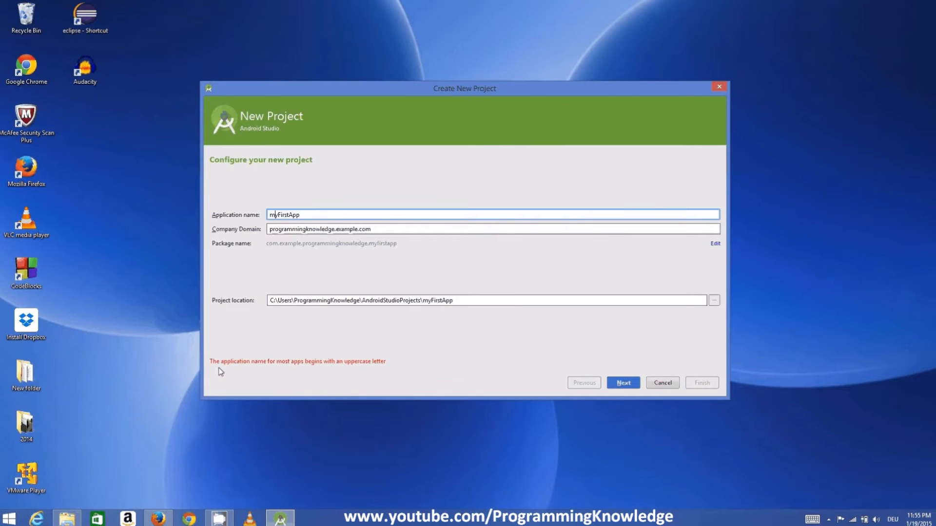
mouse_move(270, 371)
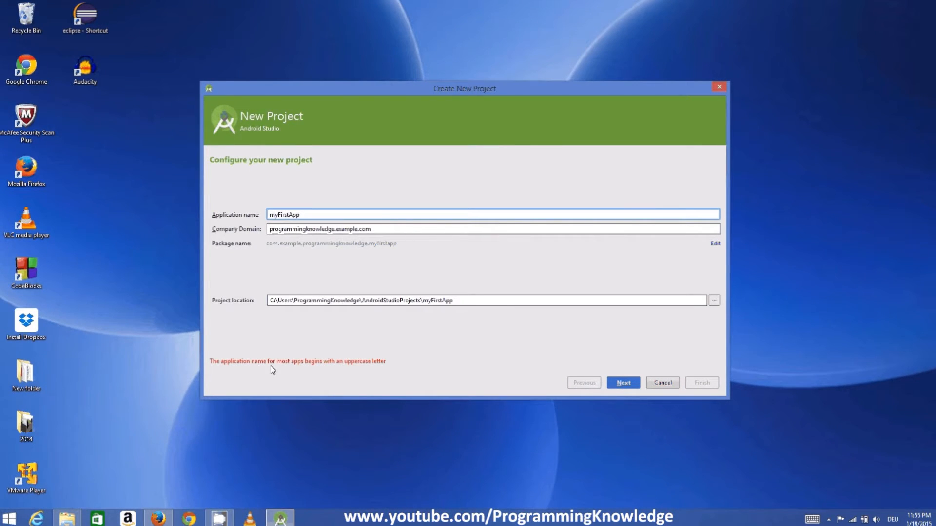
click(272, 214)
text(M)
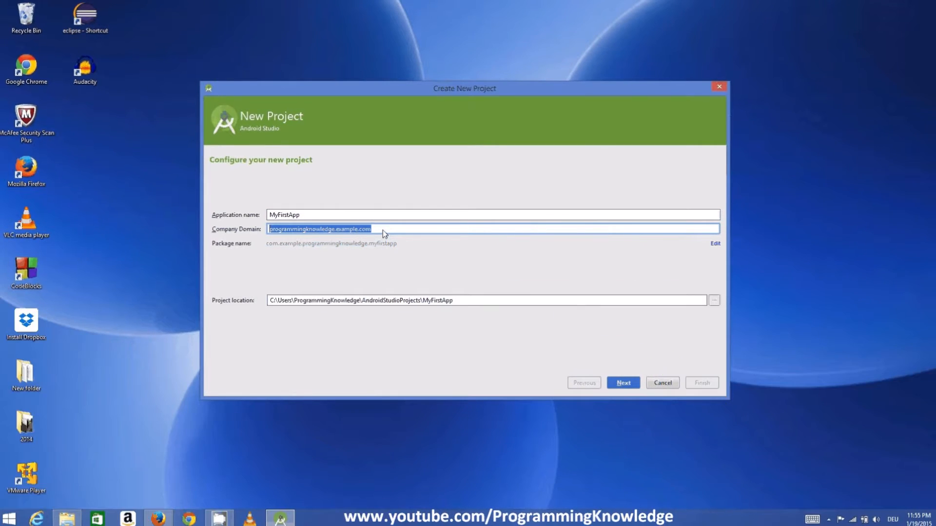
mouse_move(417, 311)
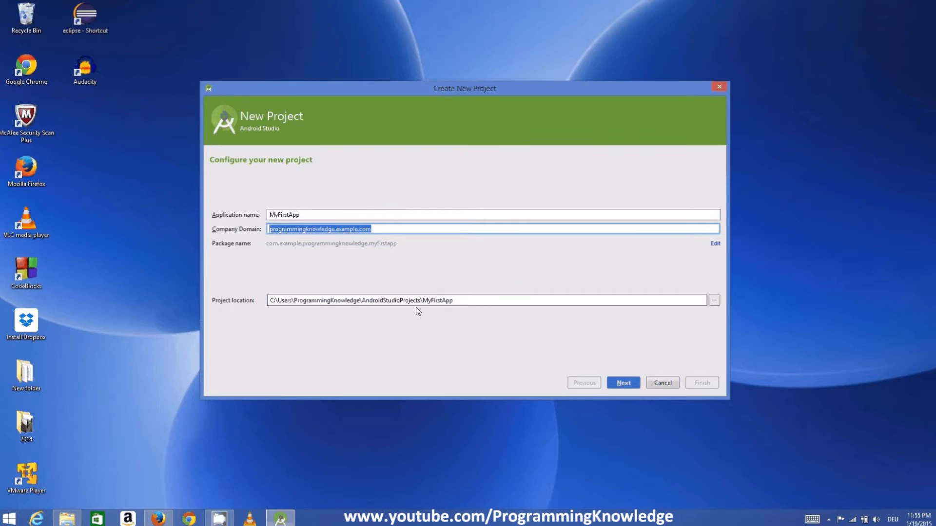
- Keep Phone and Tablet with minimum SDK API 15 and continue to the activity templates
click(623, 382)
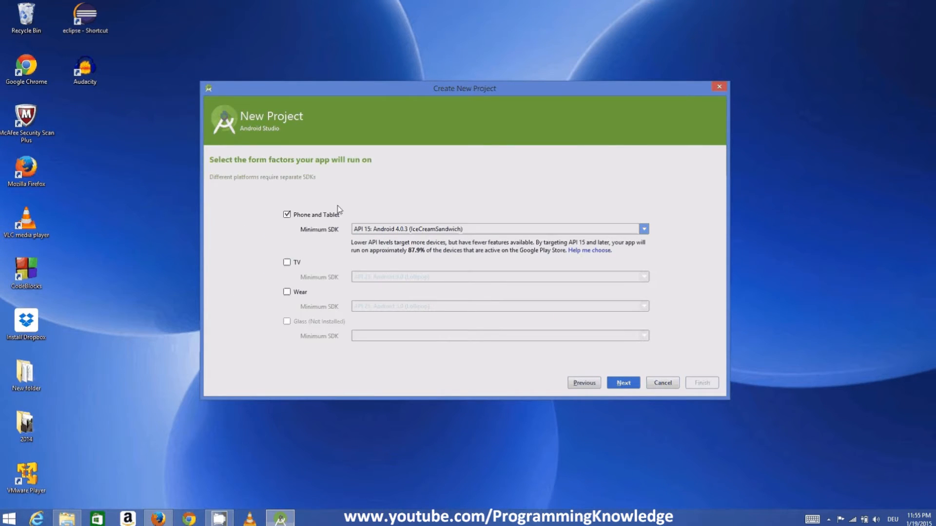
mouse_move(309, 228)
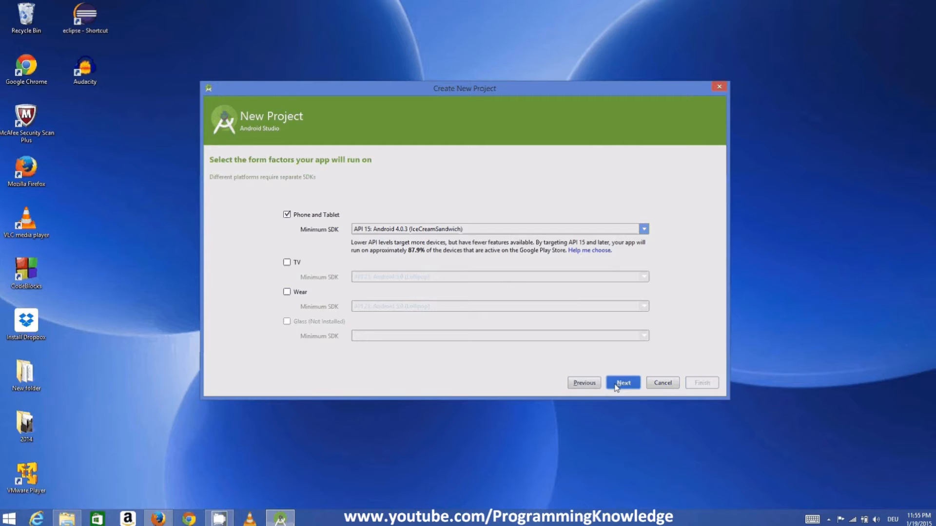
click(623, 382)
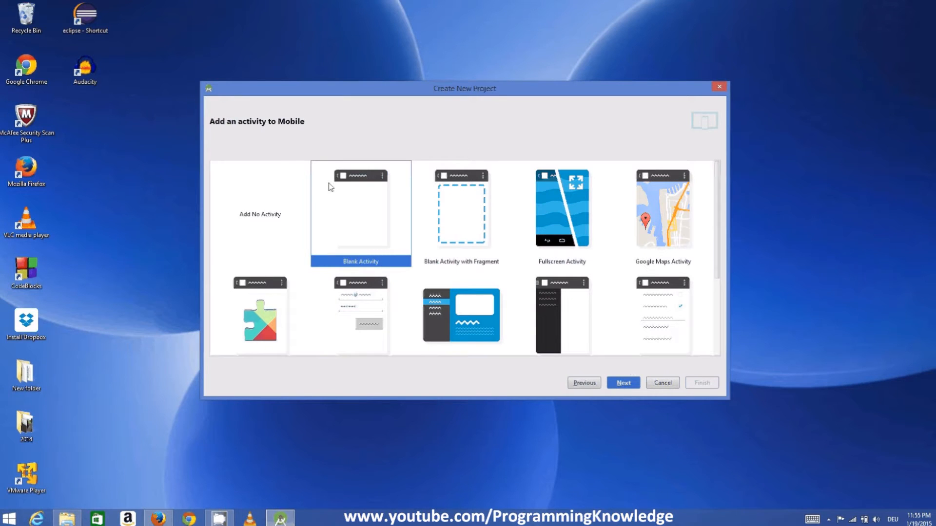
mouse_move(320, 209)
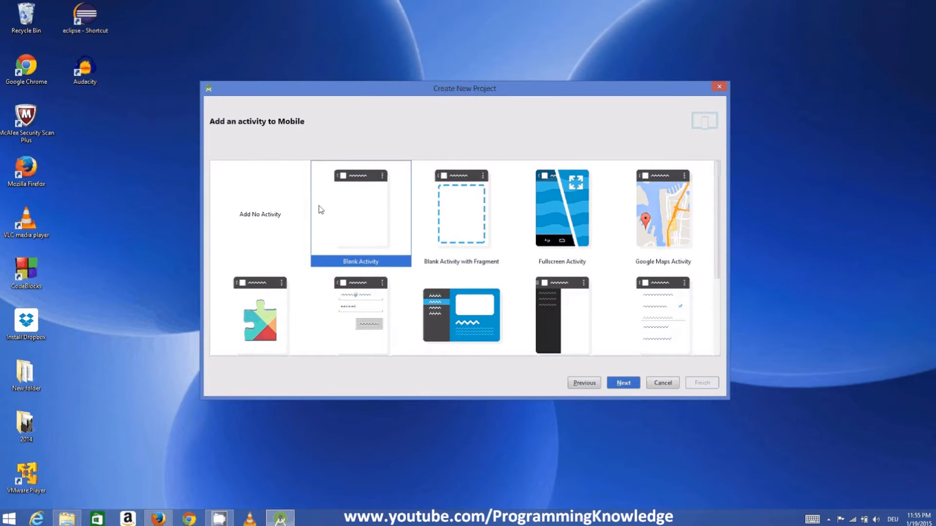
mouse_move(489, 280)
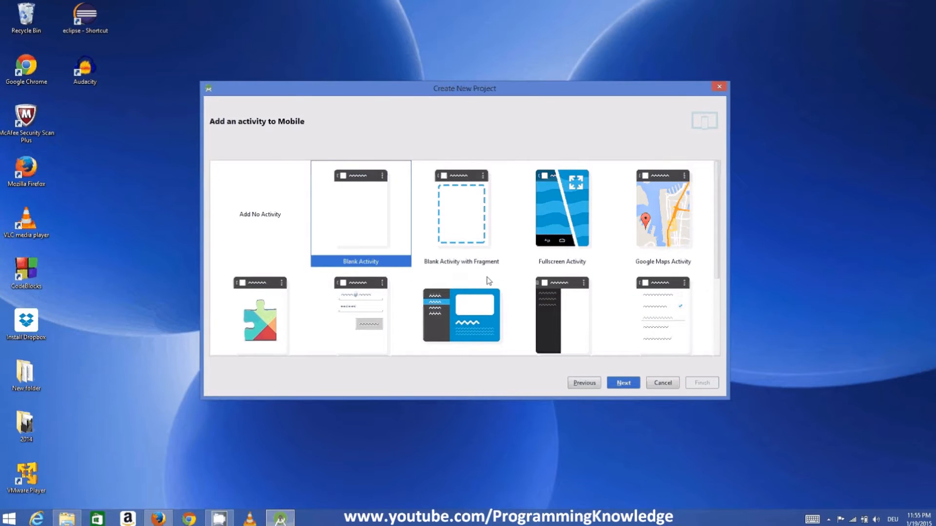
mouse_move(722, 203)
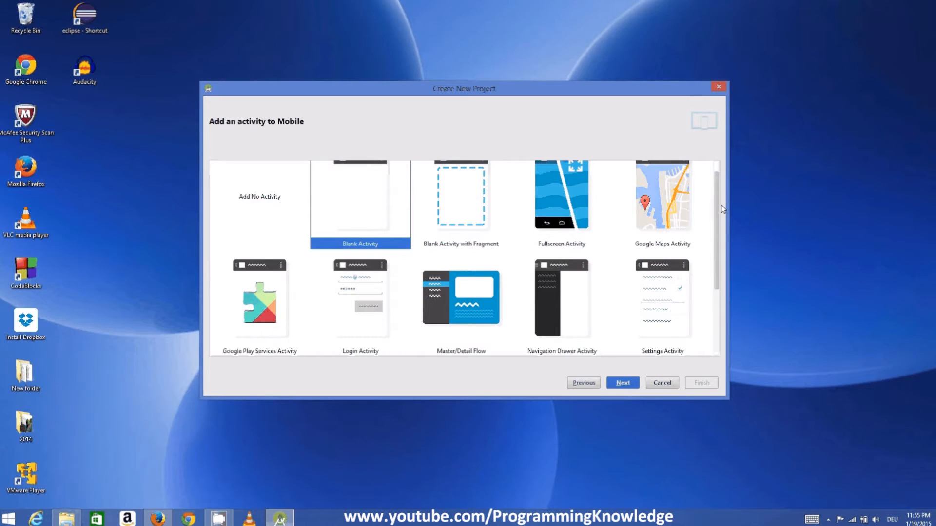
mouse_move(720, 210)
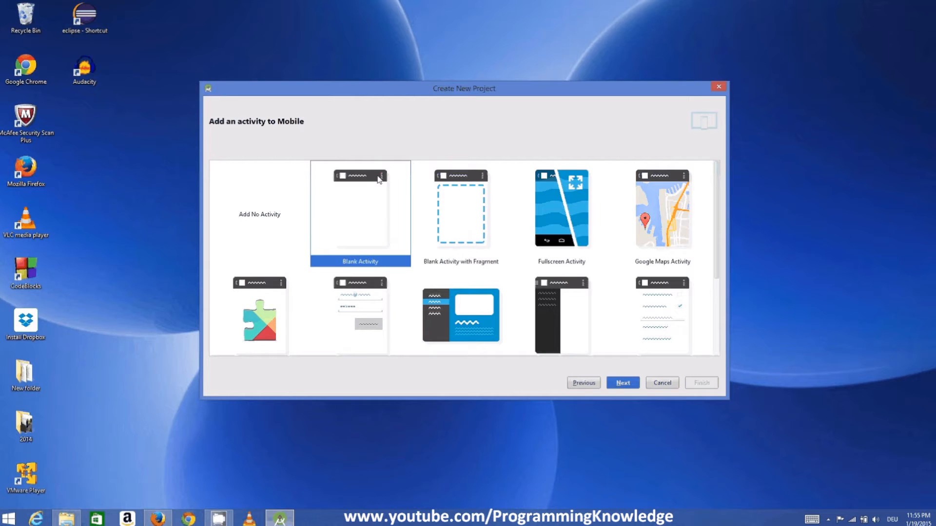
mouse_move(352, 200)
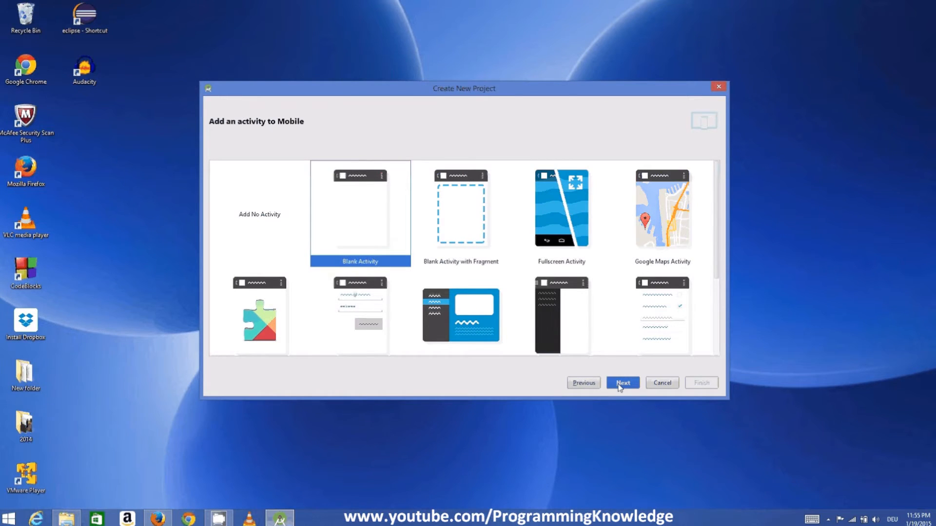
- Accept Blank Activity with default MainActivity and activity_main names and finish the wizard
click(622, 382)
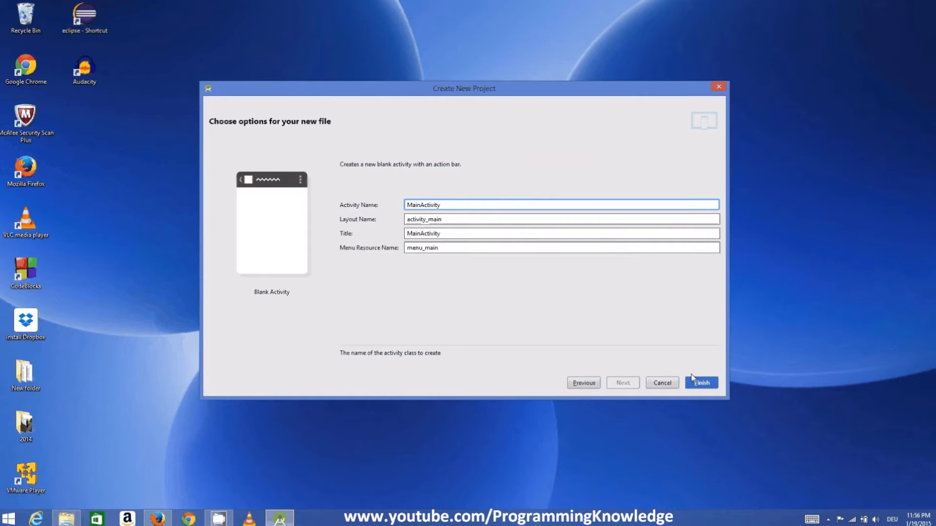
click(701, 382)
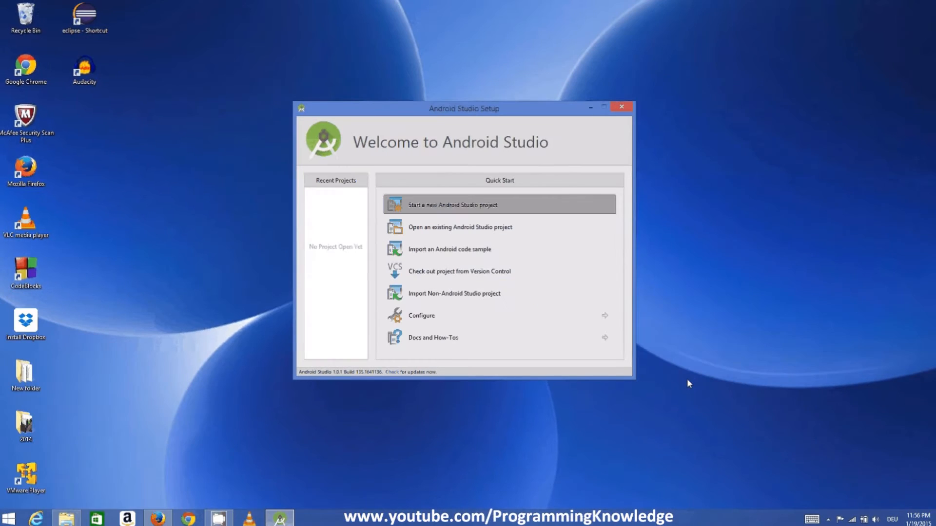
mouse_move(515, 251)
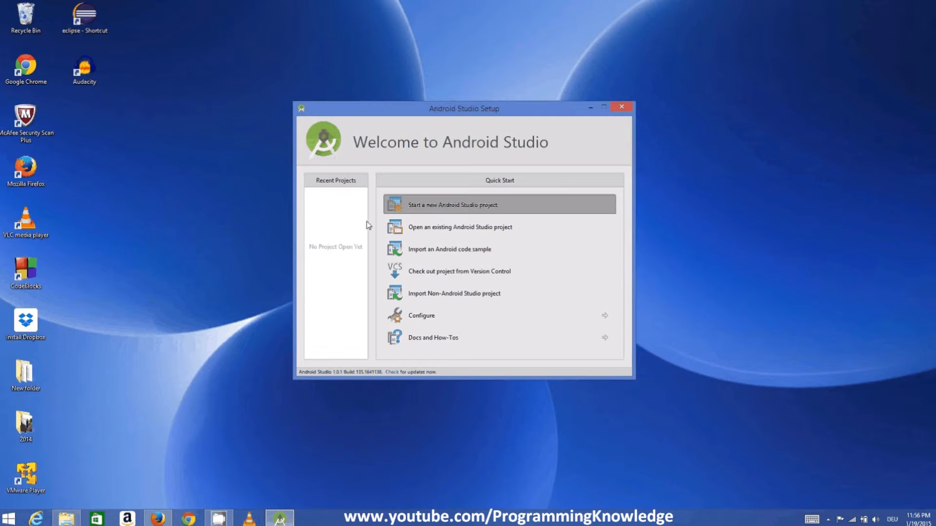
mouse_move(384, 267)
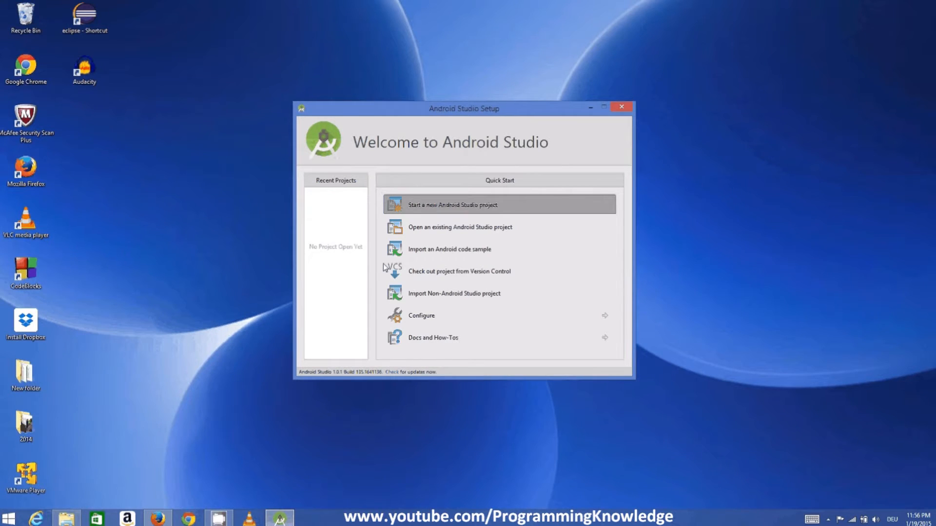
mouse_move(366, 289)
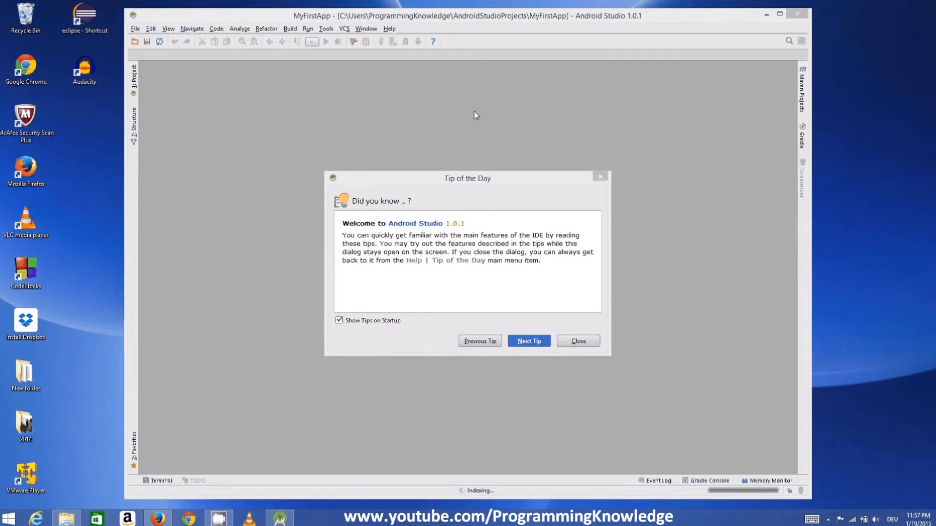
- Dismiss the Tip of the Day so the MyFirstApp project window shows with no files open
click(576, 341)
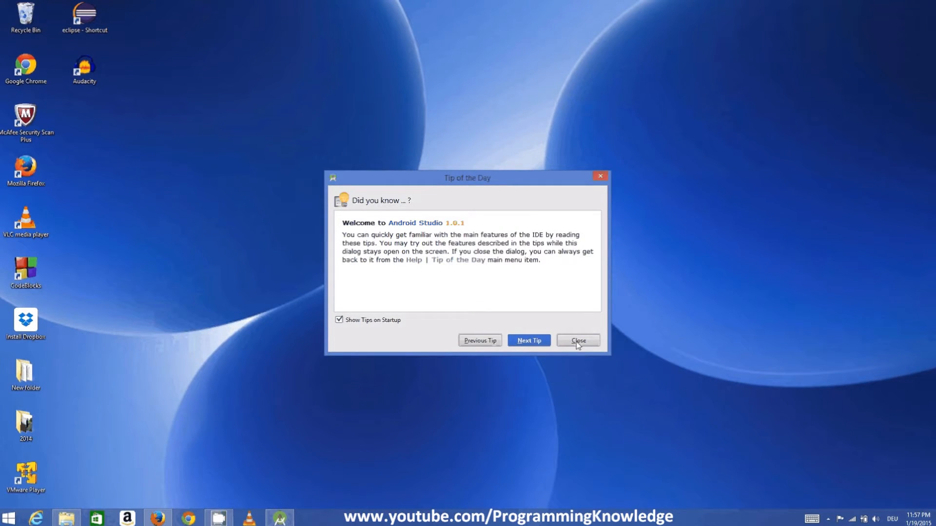
click(577, 340)
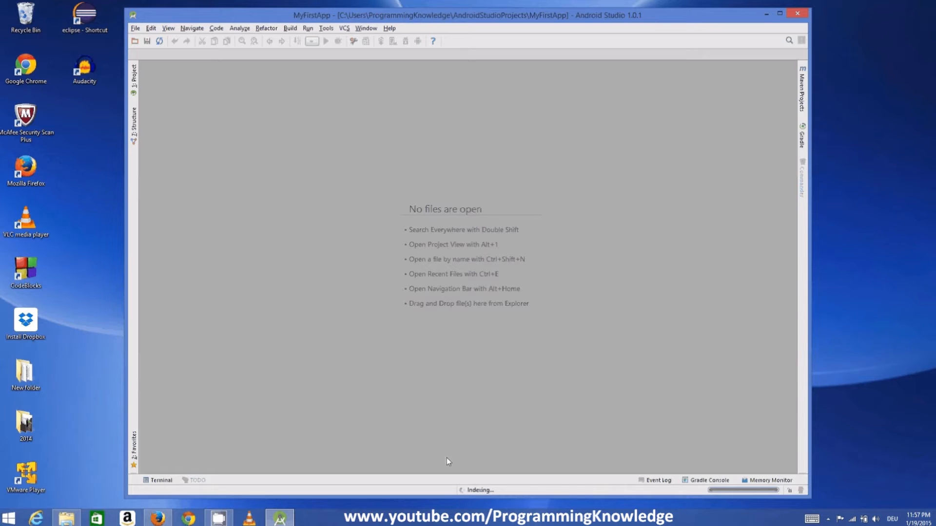
mouse_move(442, 390)
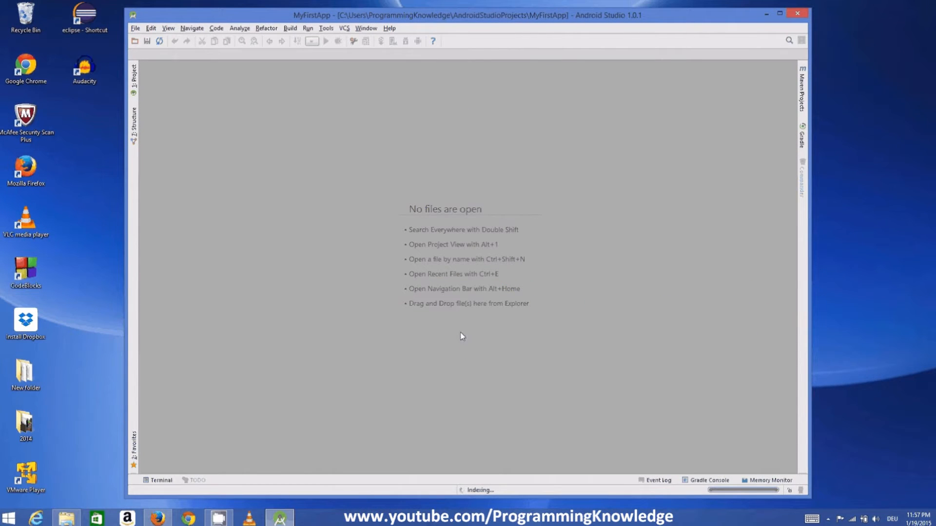
mouse_move(393, 316)
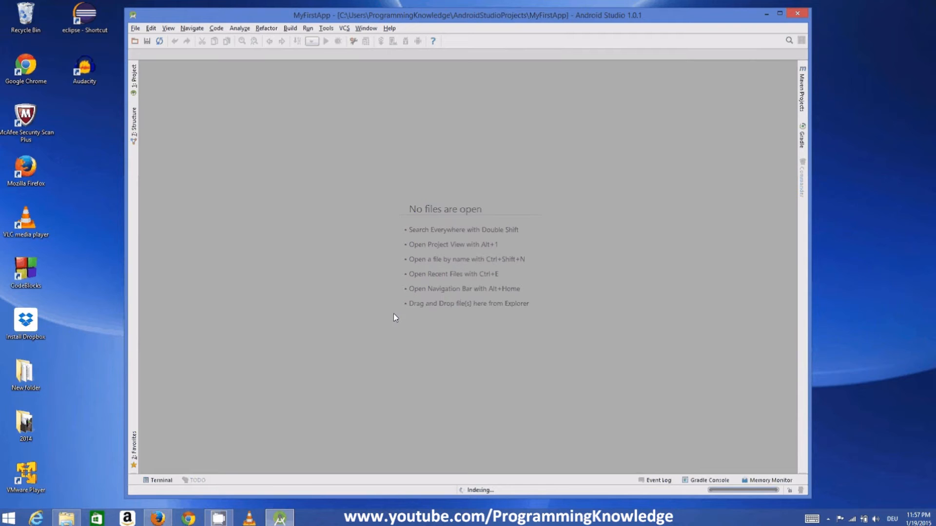
mouse_move(363, 285)
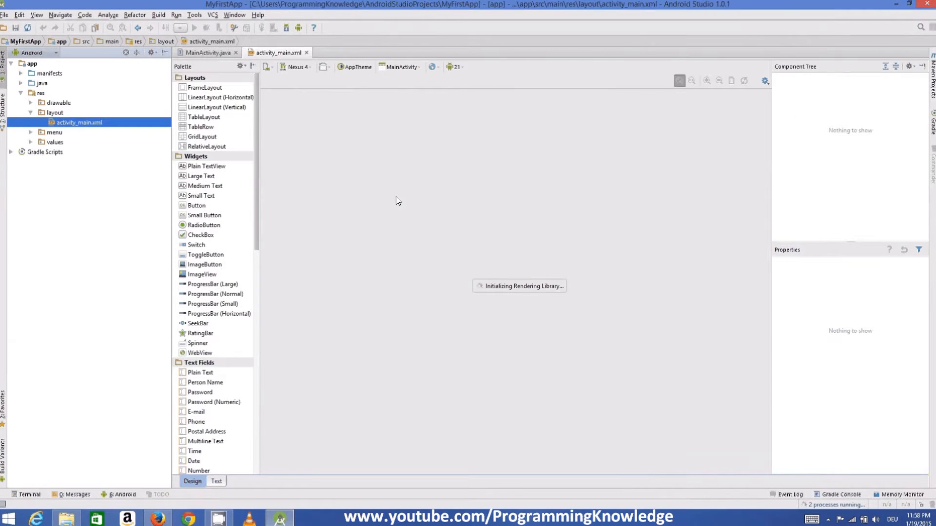
mouse_move(451, 249)
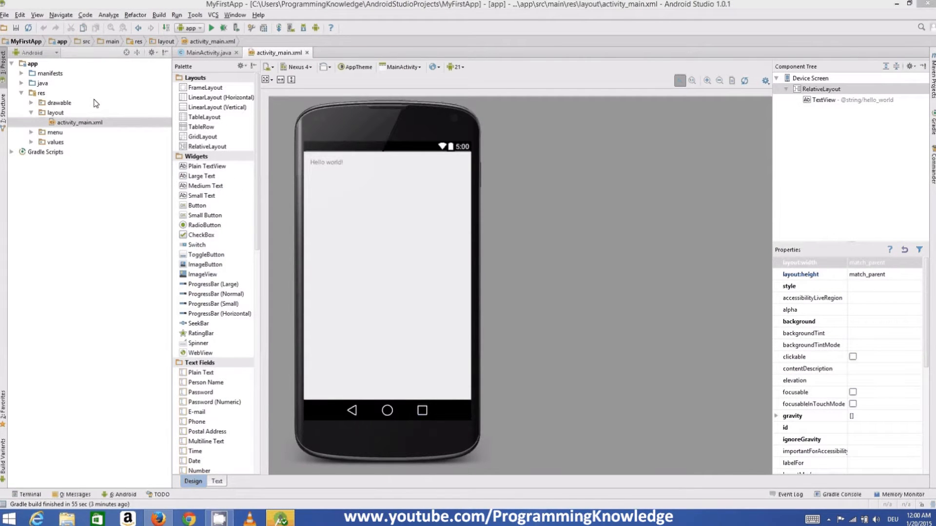
mouse_move(575, 195)
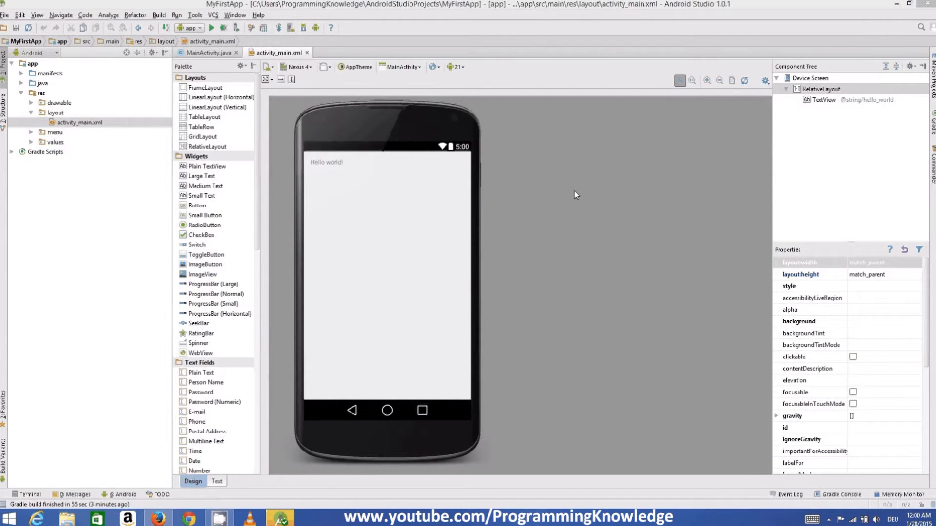
mouse_move(406, 252)
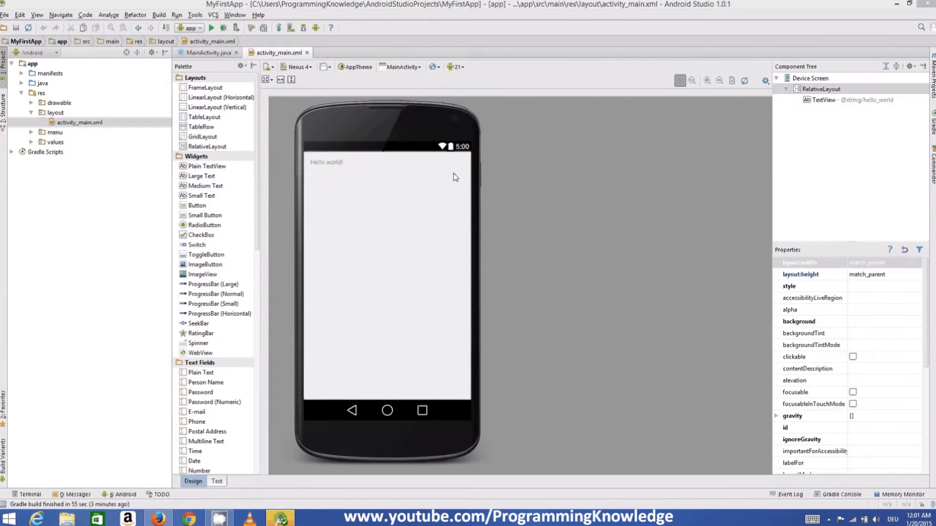
mouse_move(501, 206)
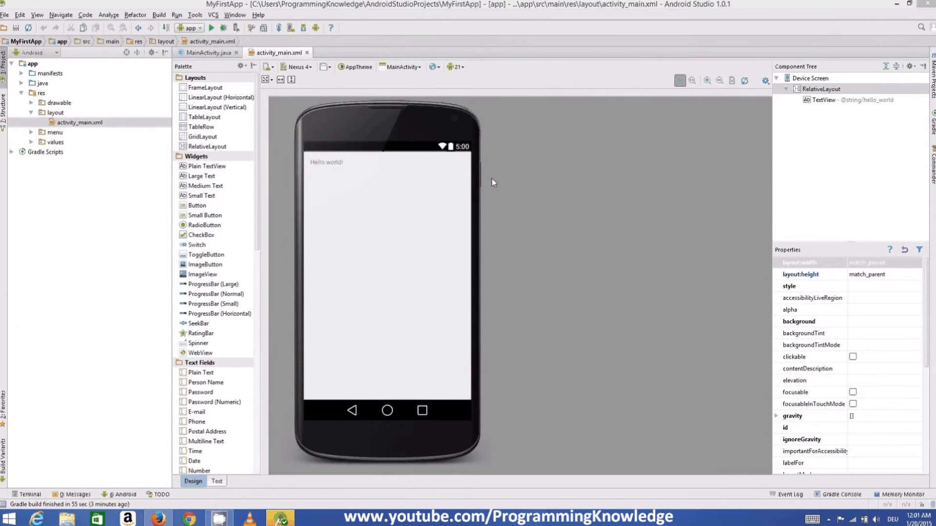
mouse_move(309, 95)
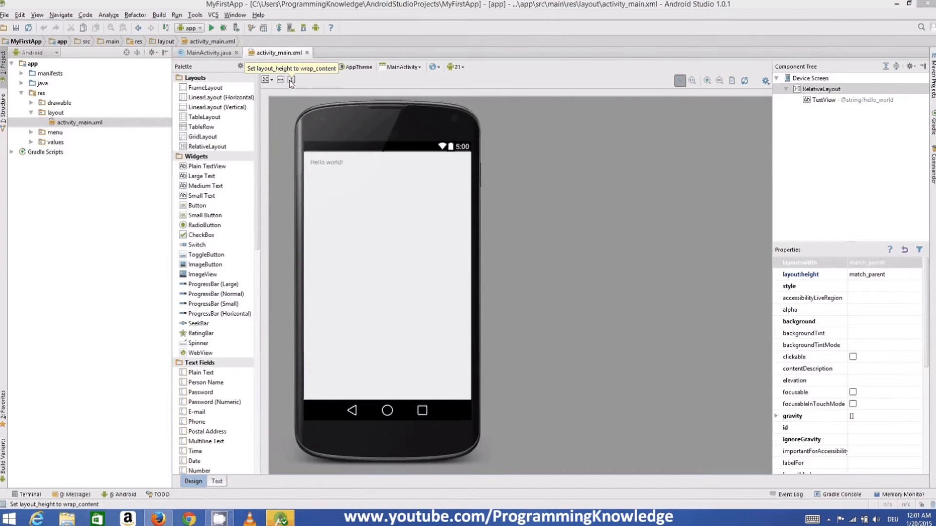
mouse_move(211, 29)
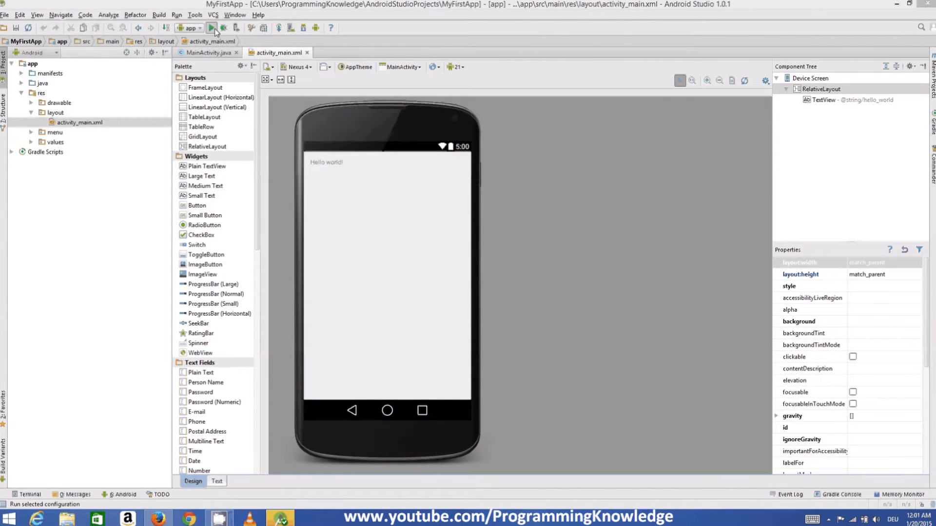
- Run 'app' from the toolbar to start the Gradle debug build of MyFirstApp
click(212, 28)
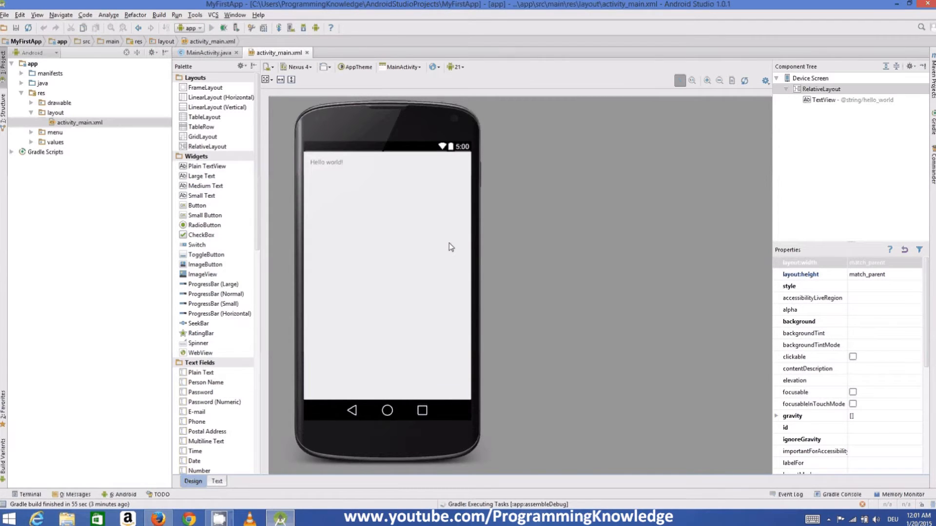
mouse_move(432, 221)
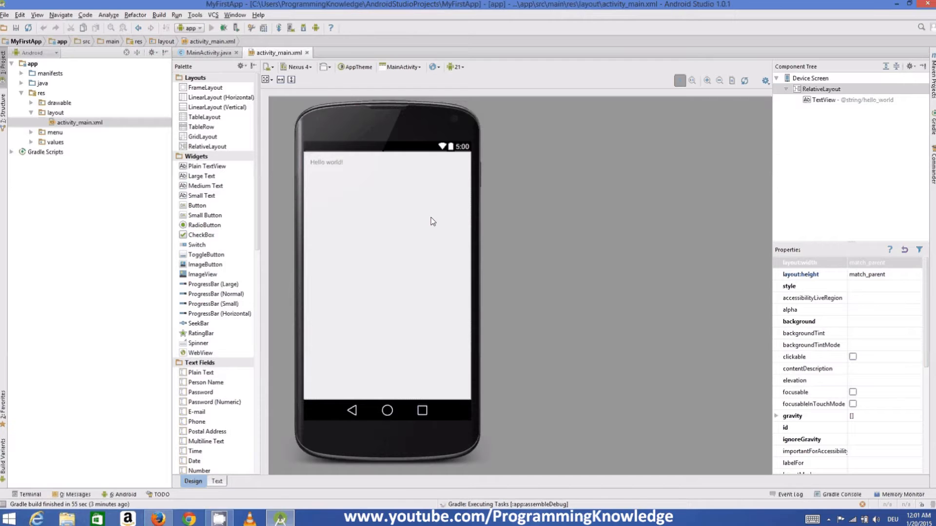
mouse_move(399, 226)
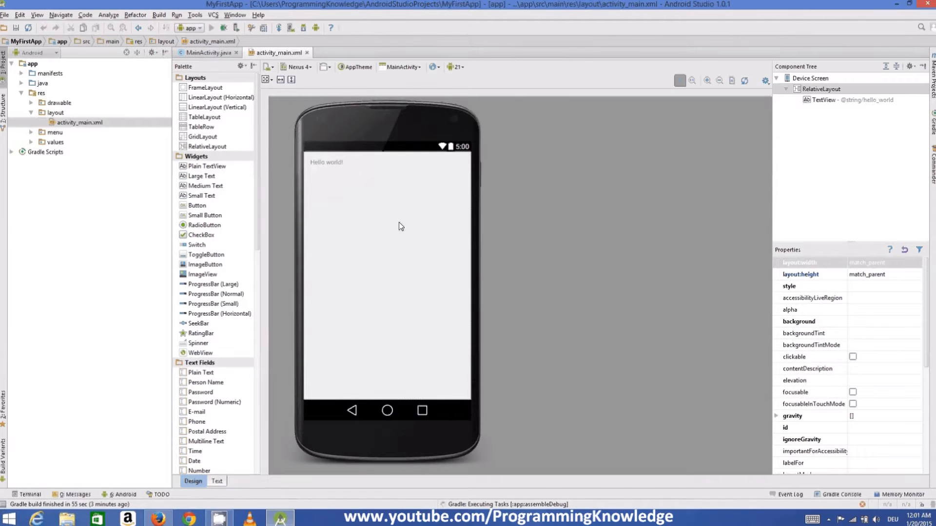
mouse_move(388, 213)
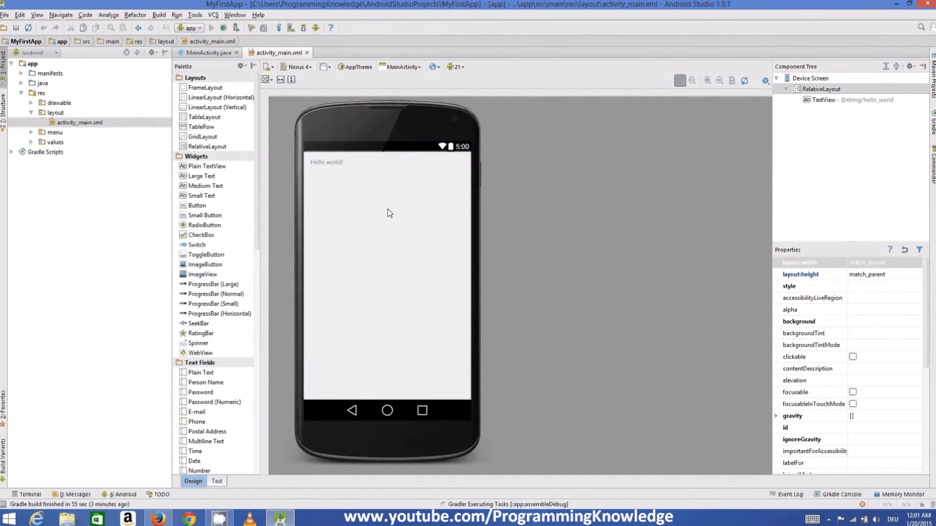
mouse_move(400, 201)
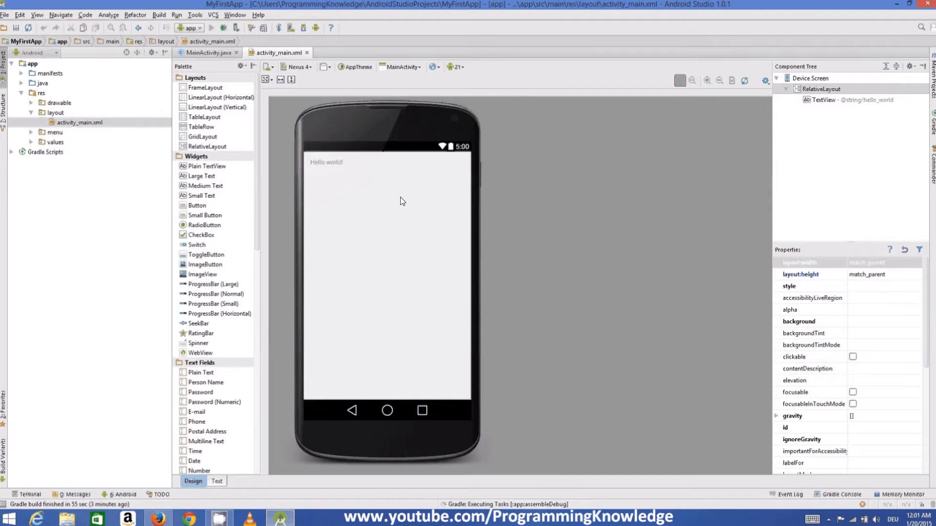
- Choose Launch emulator with Nexus 5 API 21 x86 and confirm the run
click(212, 27)
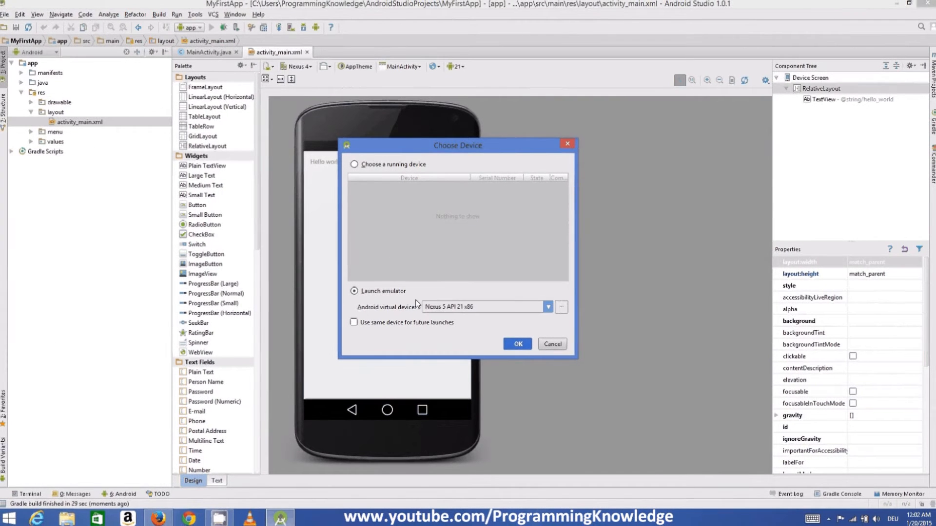
mouse_move(529, 310)
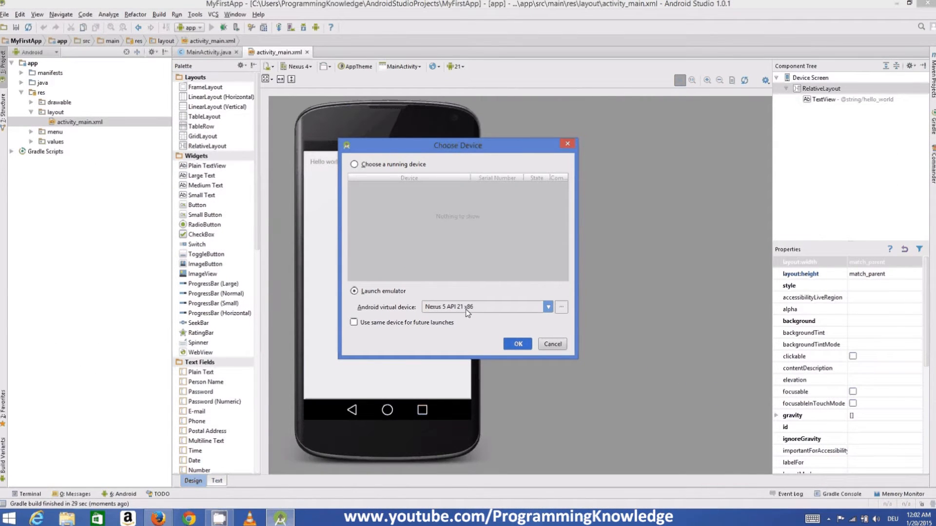
mouse_move(475, 316)
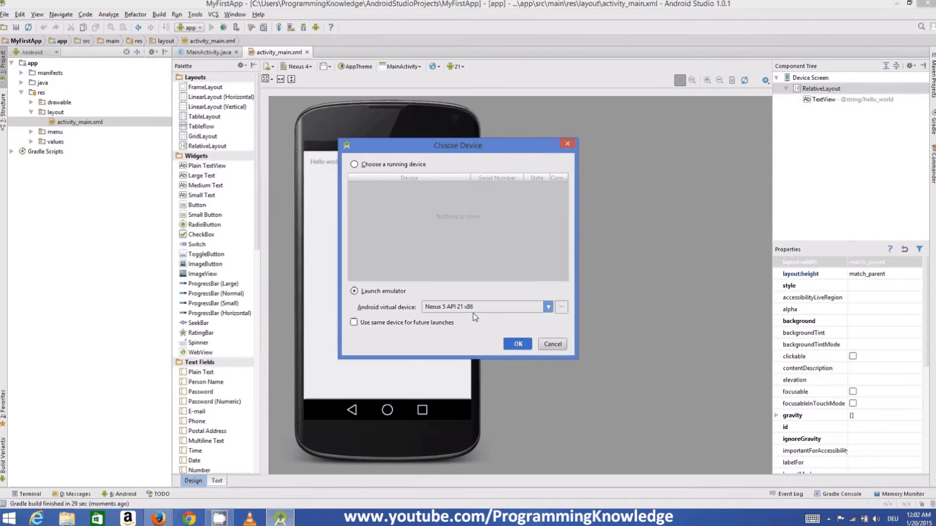
mouse_move(481, 317)
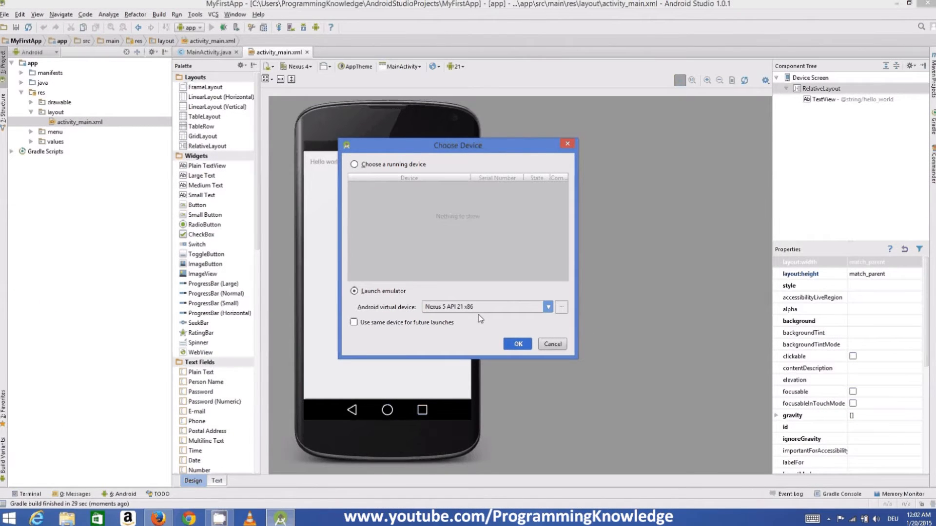
mouse_move(474, 318)
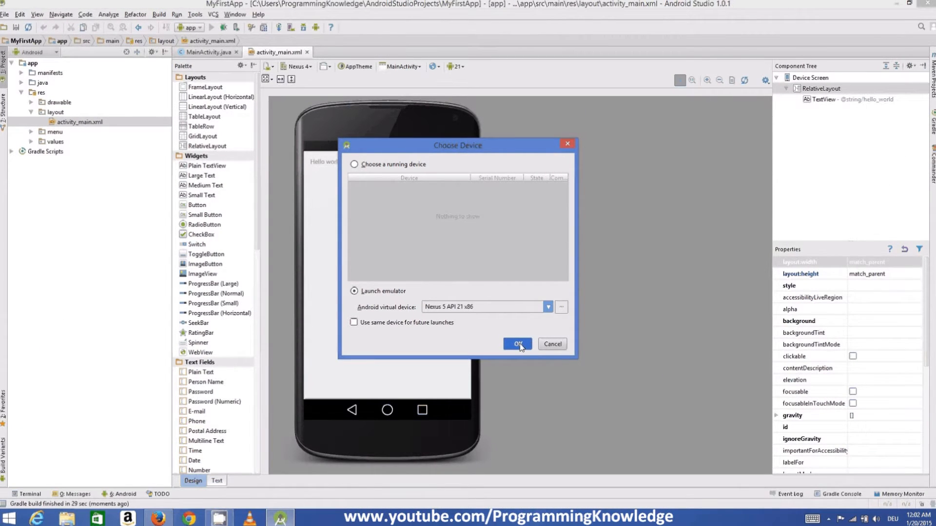
click(515, 345)
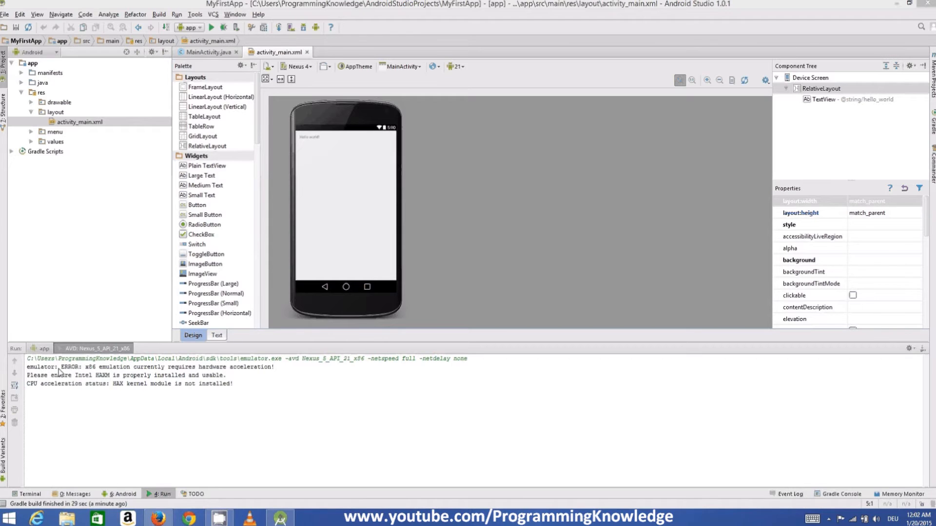
mouse_move(41, 373)
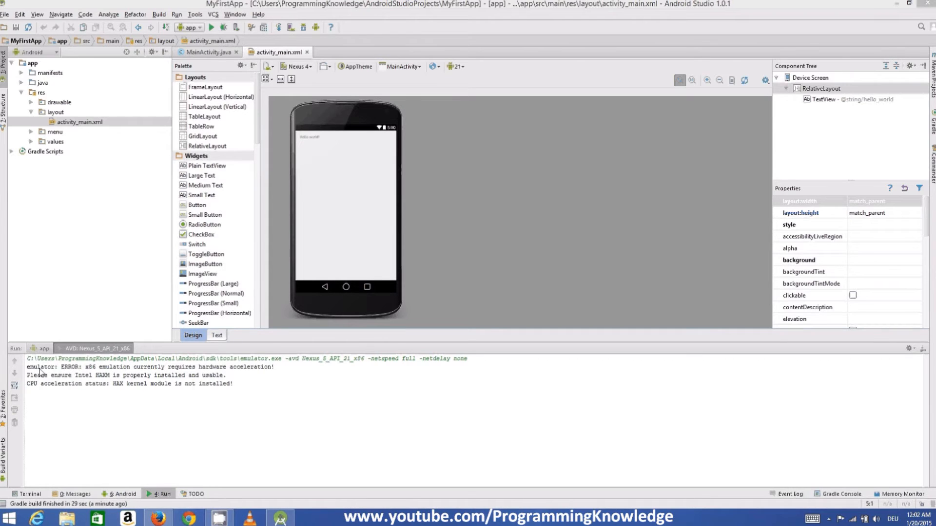
mouse_move(60, 373)
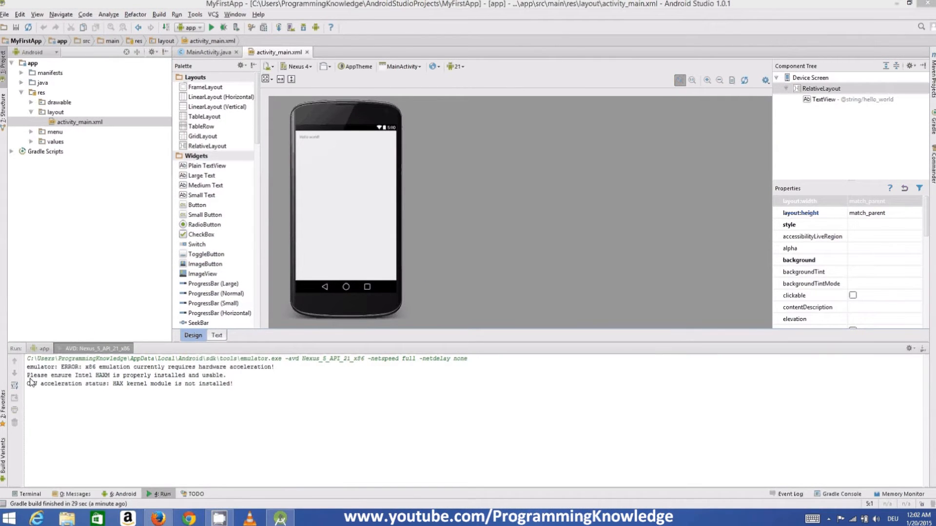
mouse_move(75, 382)
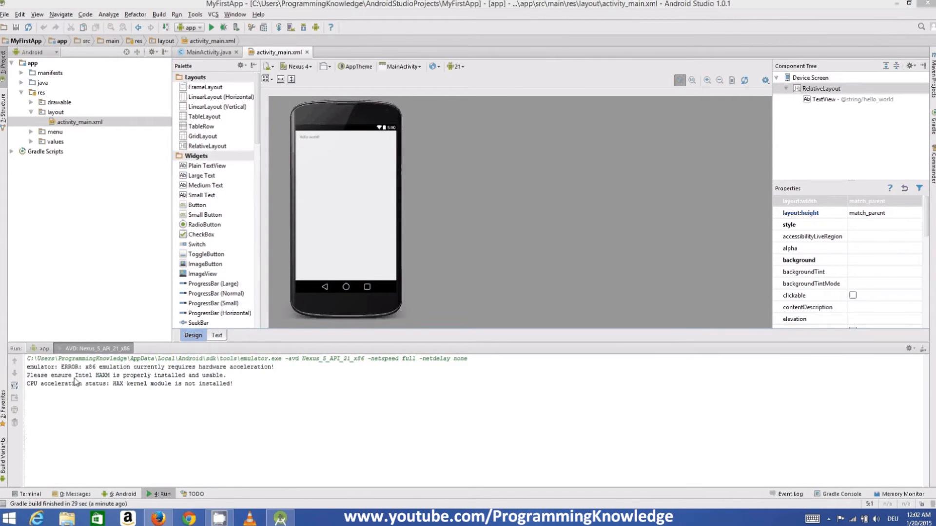
mouse_move(97, 382)
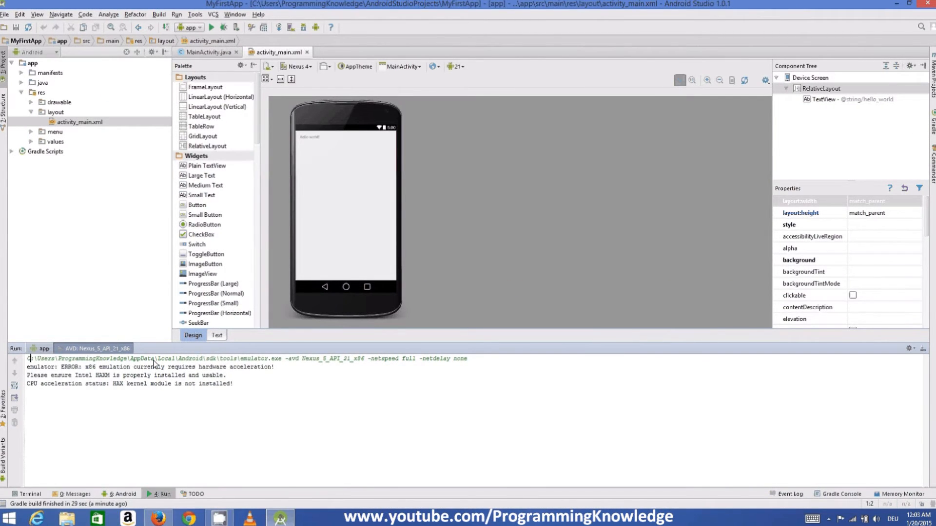
- Select the SDK folder path in the HAXM-not-installed error log for copying
double_click(197, 357)
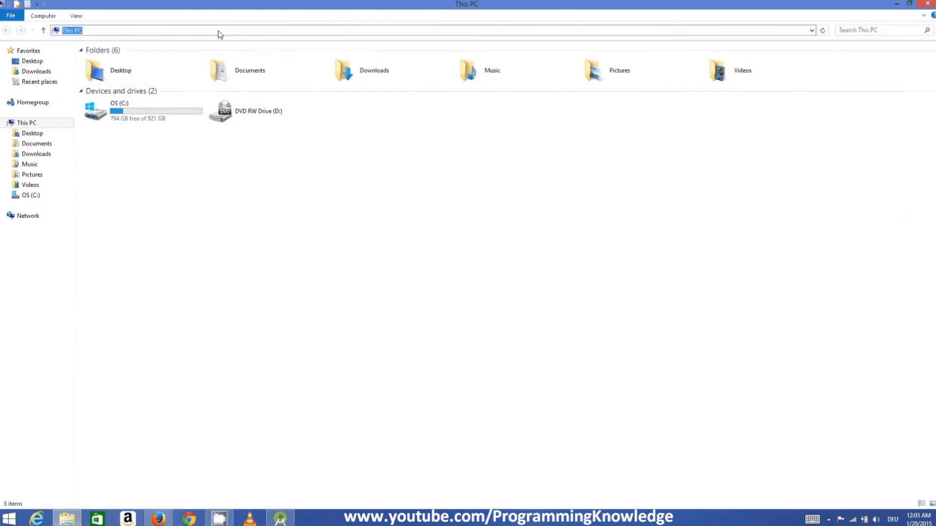
- Go to C:\Users\ProgrammingKnowledge\AppData\Local\Android\sdk and enter the extras folder
text(C:\Users\ProgrammingKnowledge\AppData\Local\Android\sdk\tools\emulator.exe -avd Nexus_5_API_21_x86 -netspeed full -netdelay none)
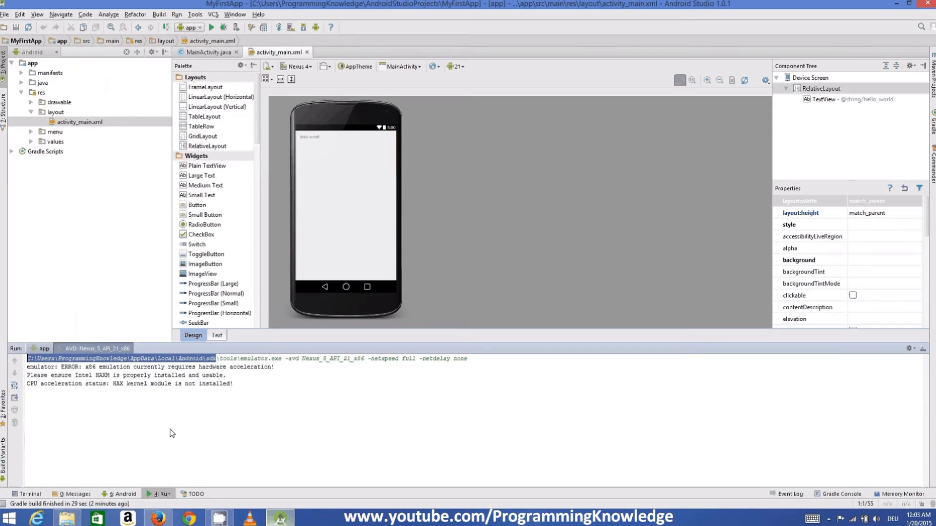
mouse_move(42, 367)
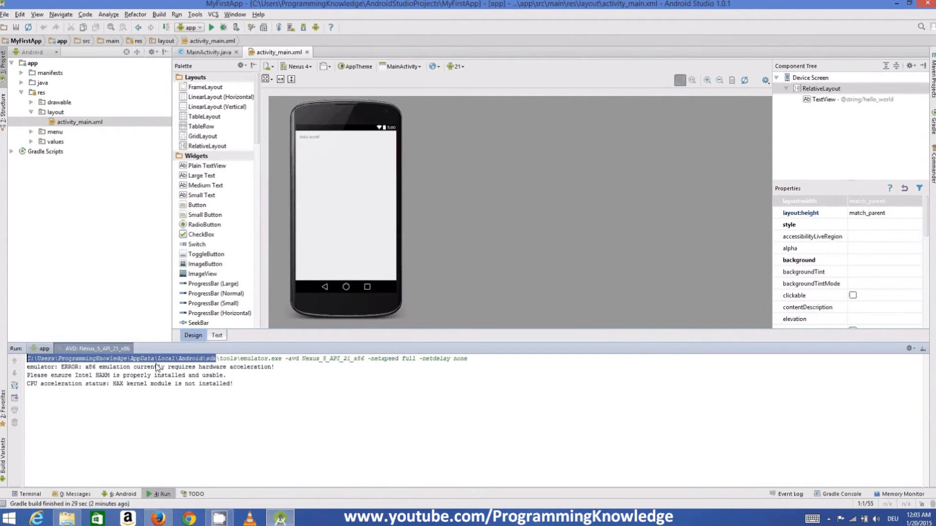
mouse_move(194, 363)
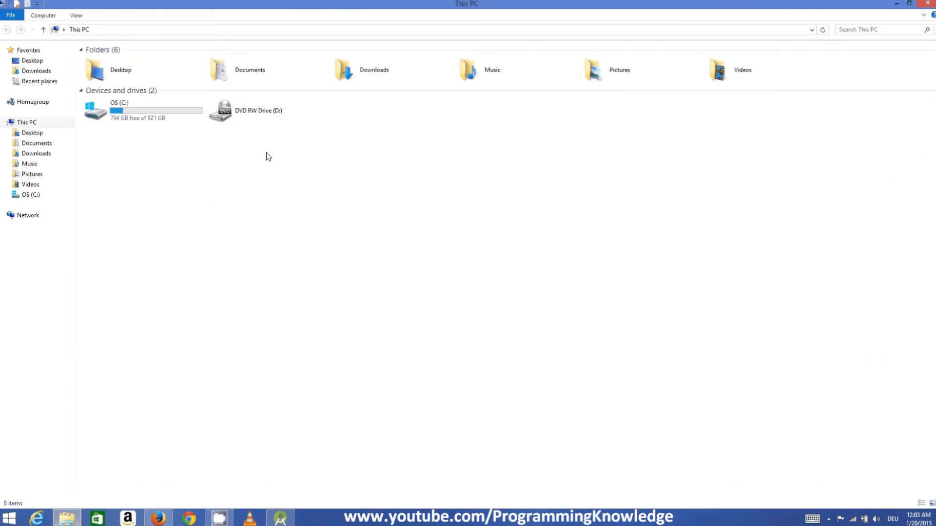
text(C:\Users\ProgrammingKnowledge\AppData\Local\Android\sdk)
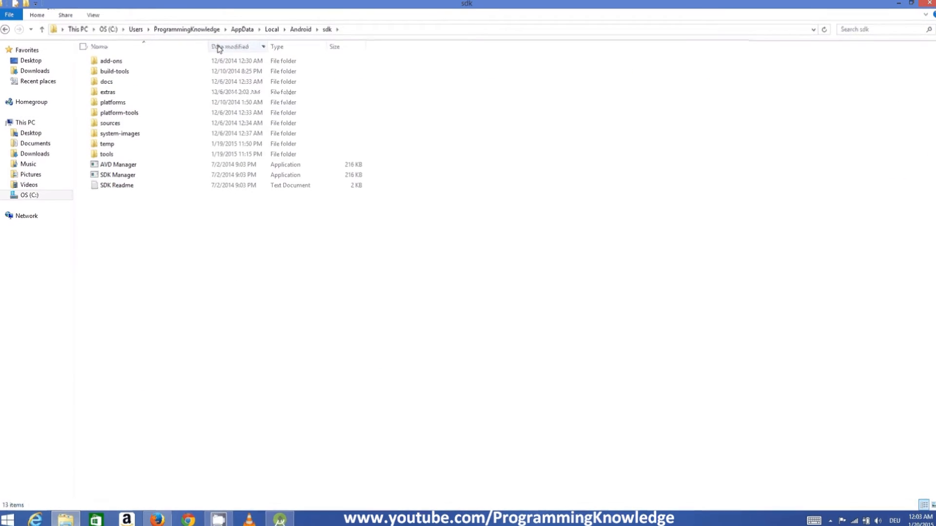
click(108, 92)
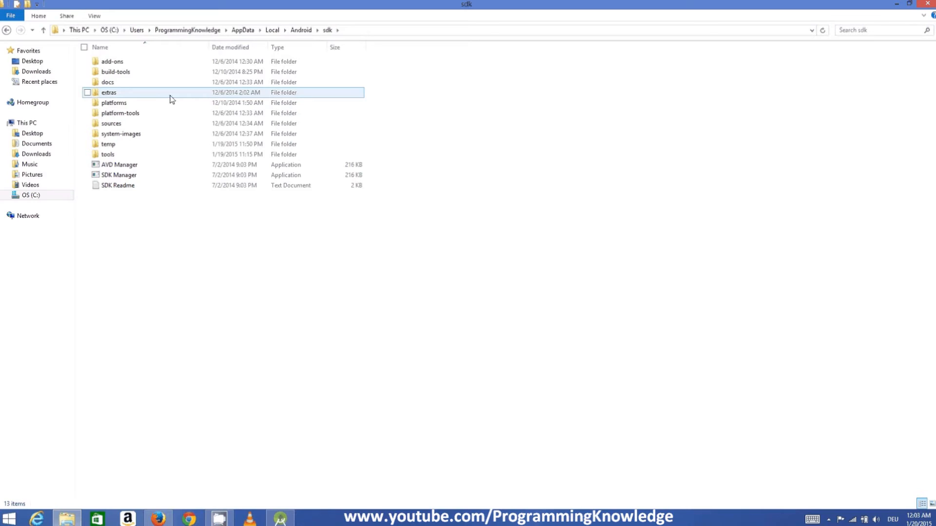
mouse_move(121, 95)
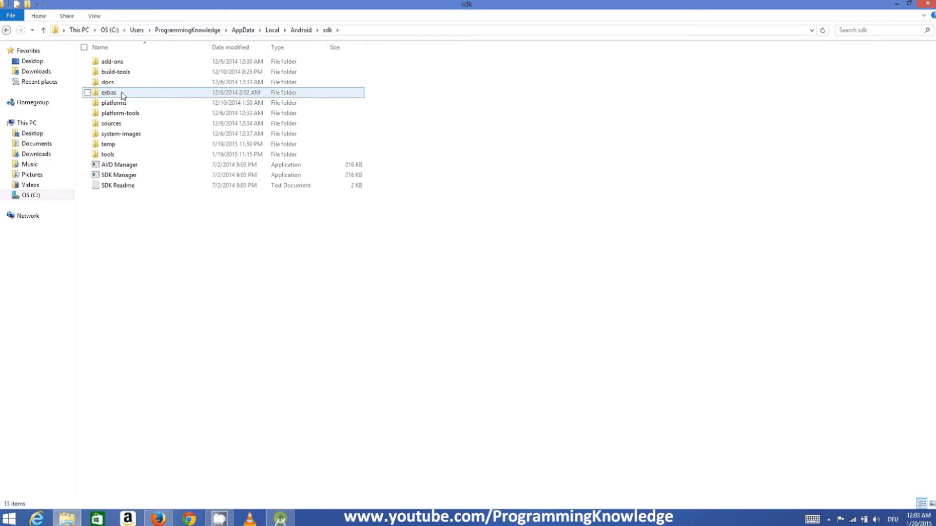
mouse_move(110, 96)
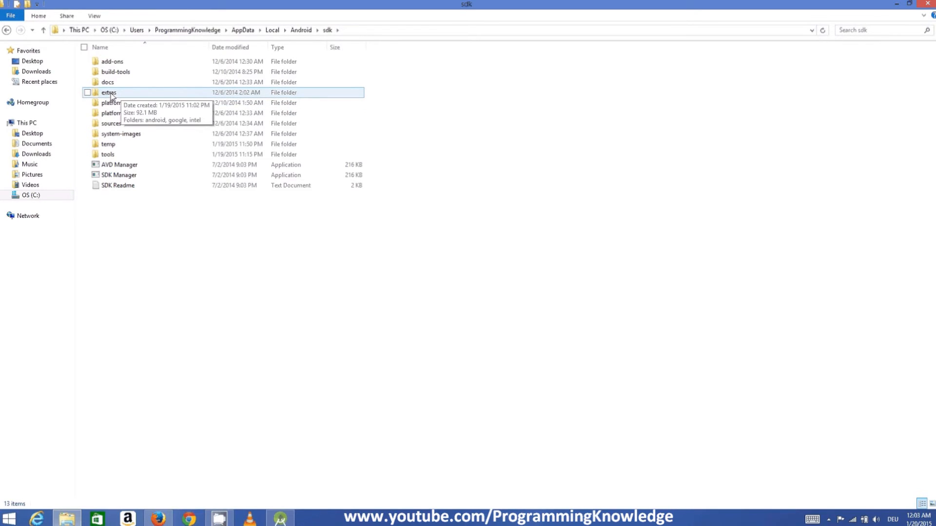
double_click(108, 92)
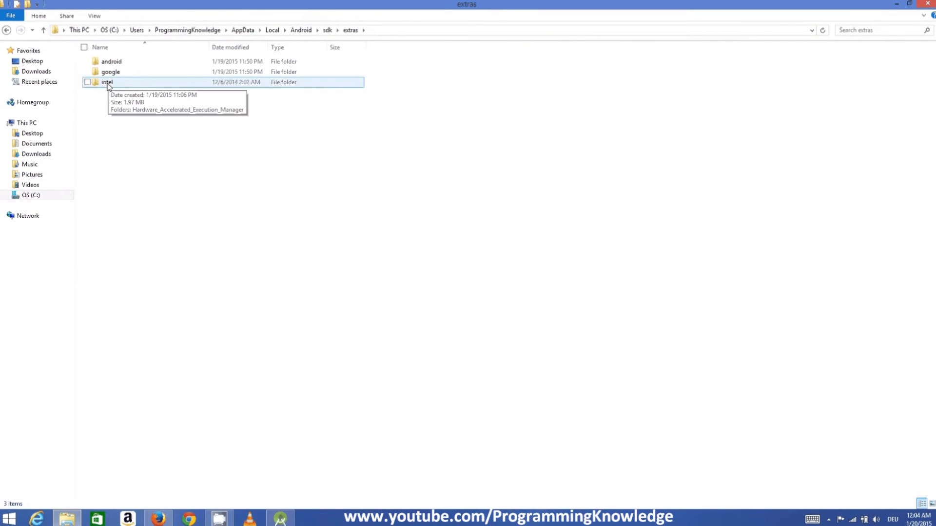
- Enter intel\Hardware_Accelerated_Execution_Manager and select the intelhaxm-android installer
double_click(106, 82)
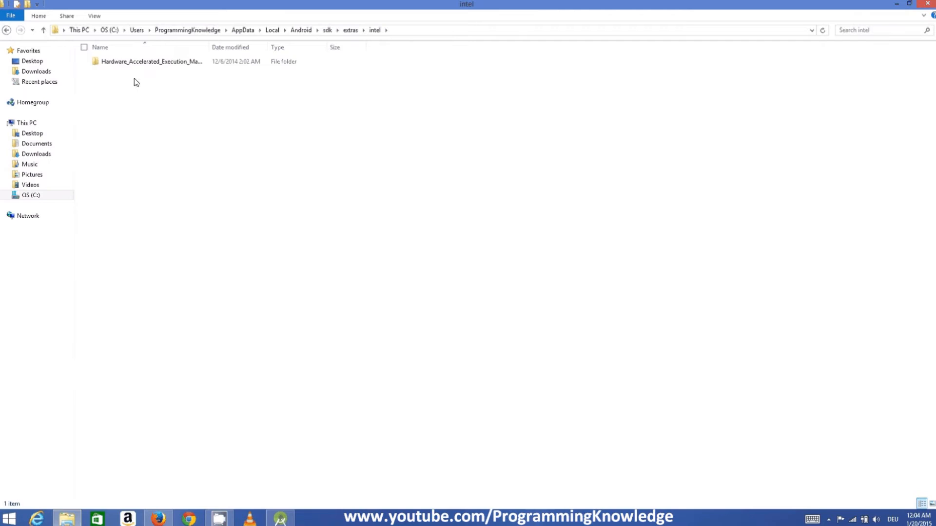
click(151, 61)
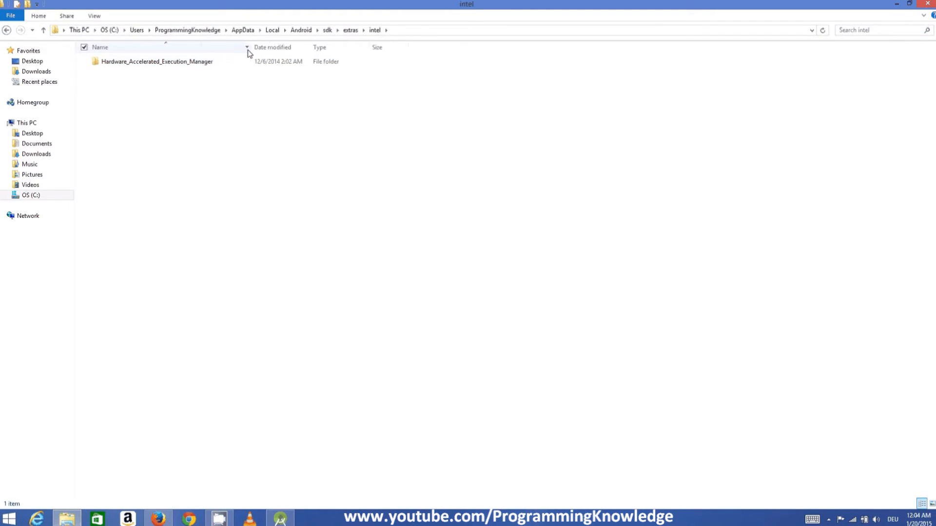
double_click(156, 61)
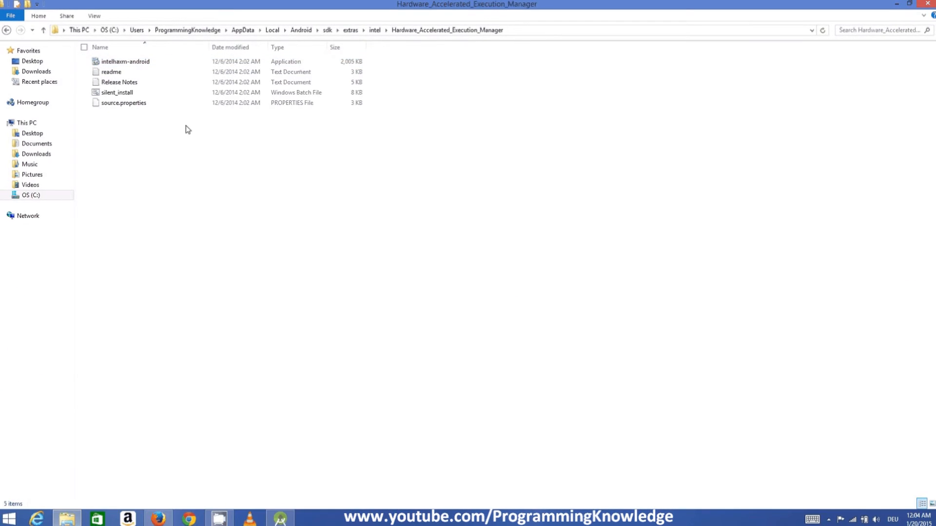
click(111, 71)
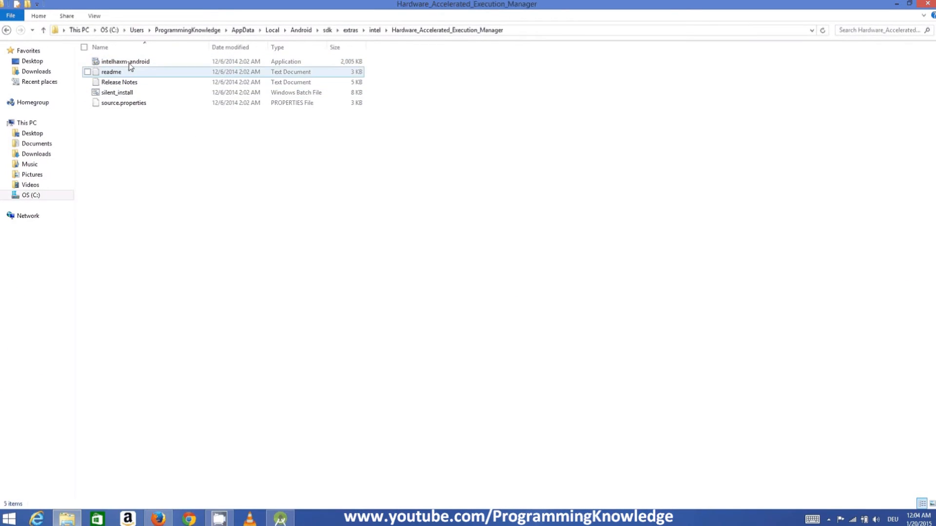
mouse_move(125, 61)
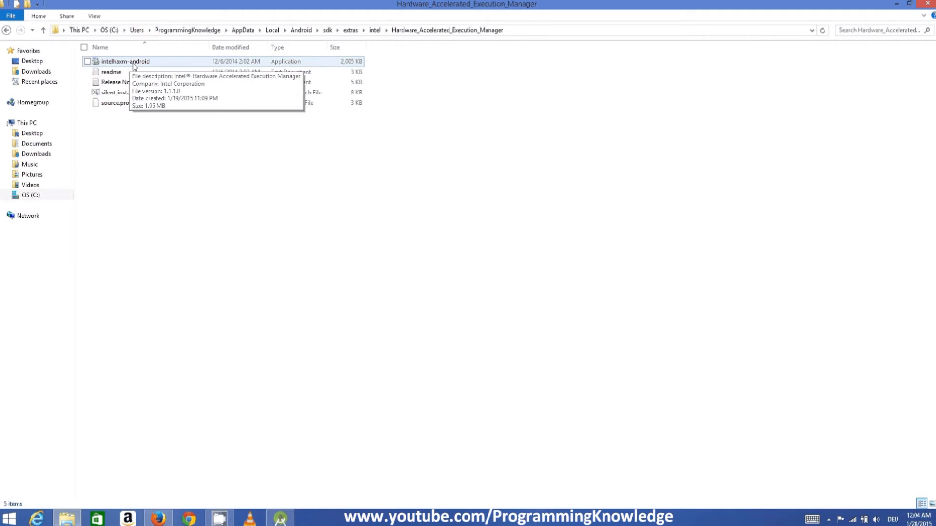
click(125, 62)
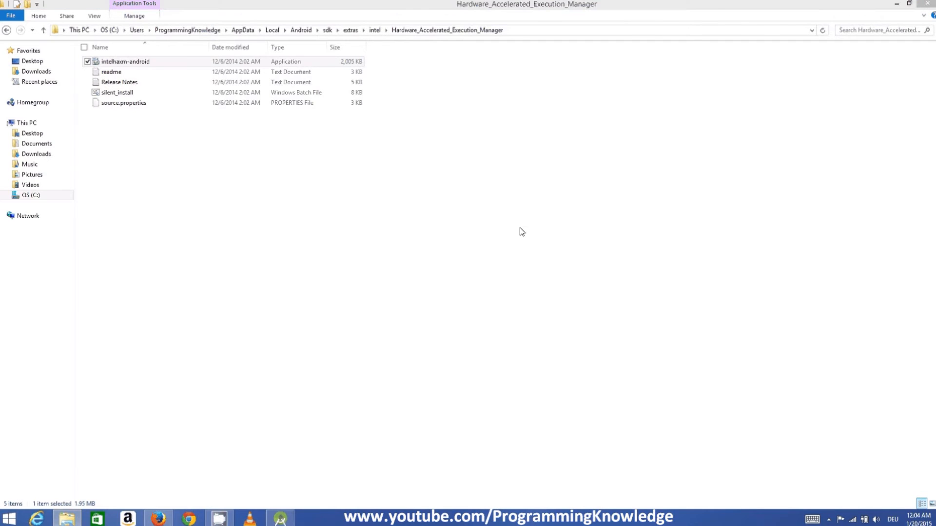
- Launch intelhaxm-android and install HAXM keeping the default 2.0 GB memory limit
double_click(125, 60)
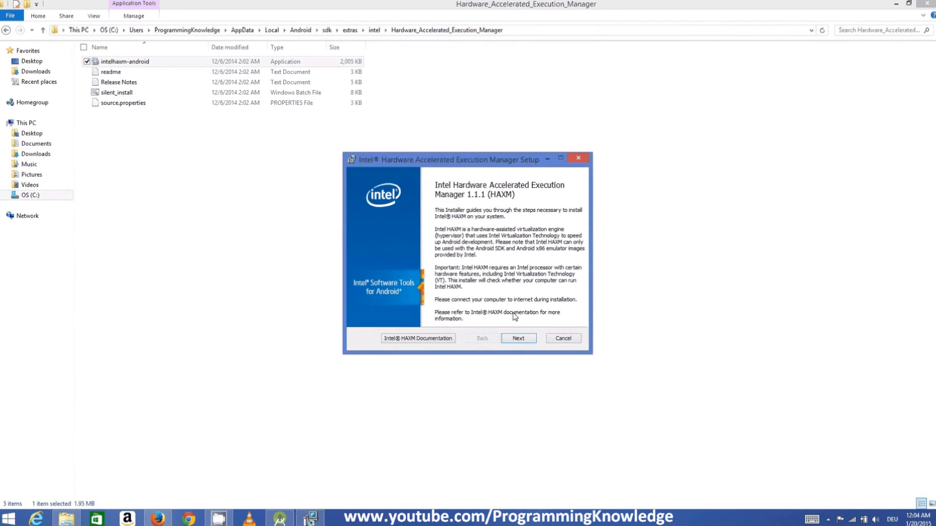
click(518, 338)
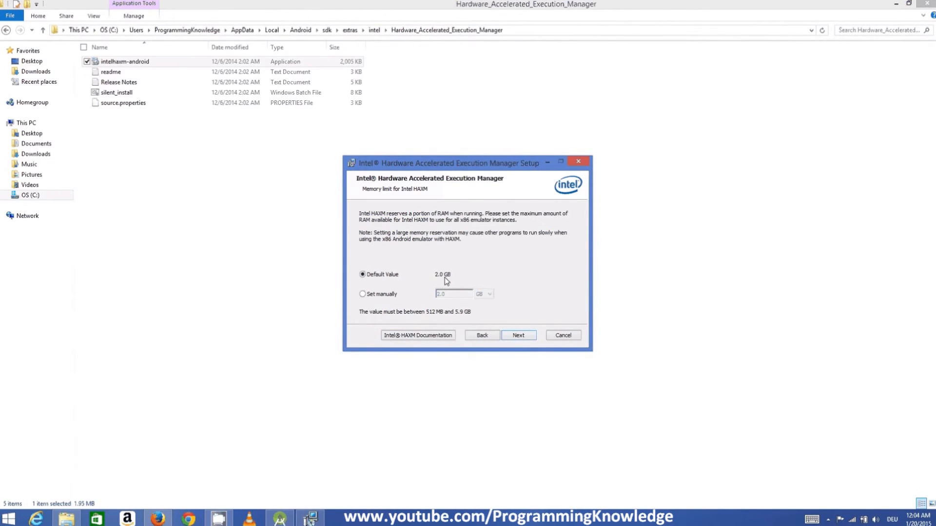
mouse_move(455, 275)
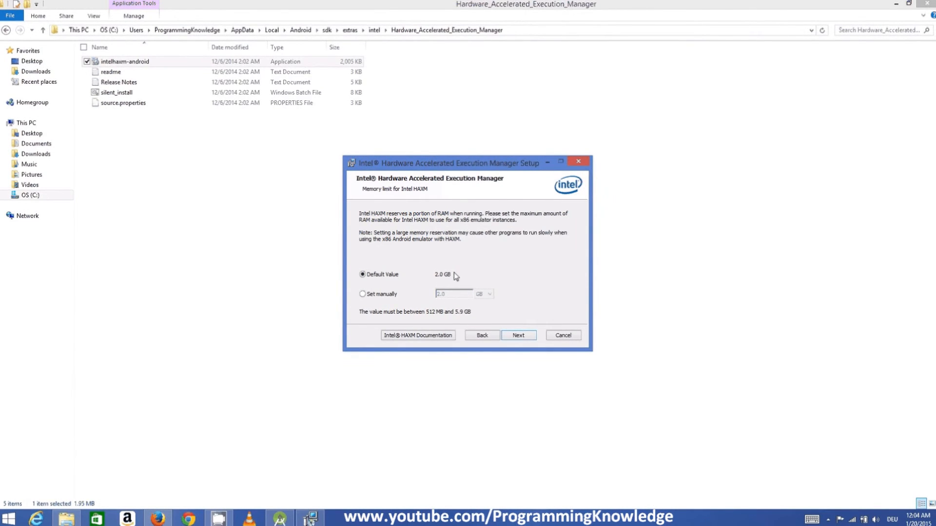
mouse_move(437, 280)
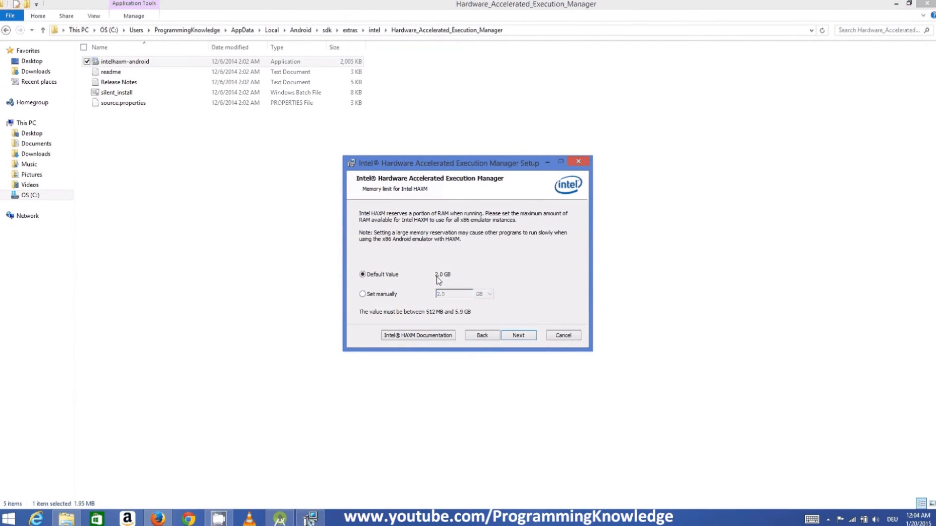
mouse_move(442, 279)
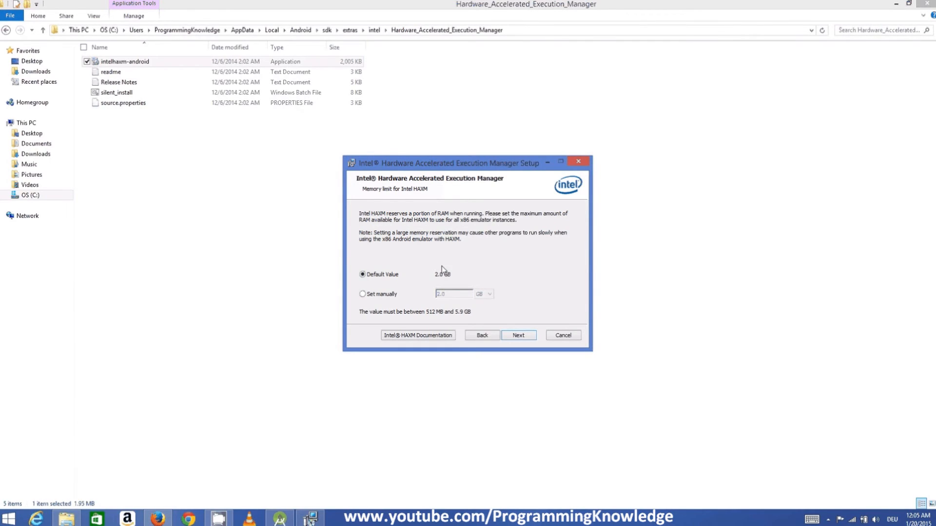
mouse_move(449, 279)
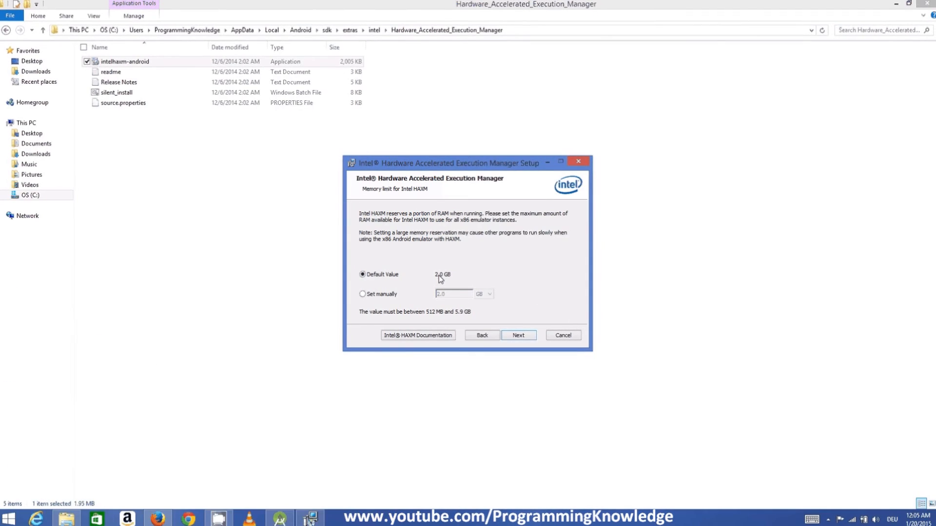
mouse_move(457, 264)
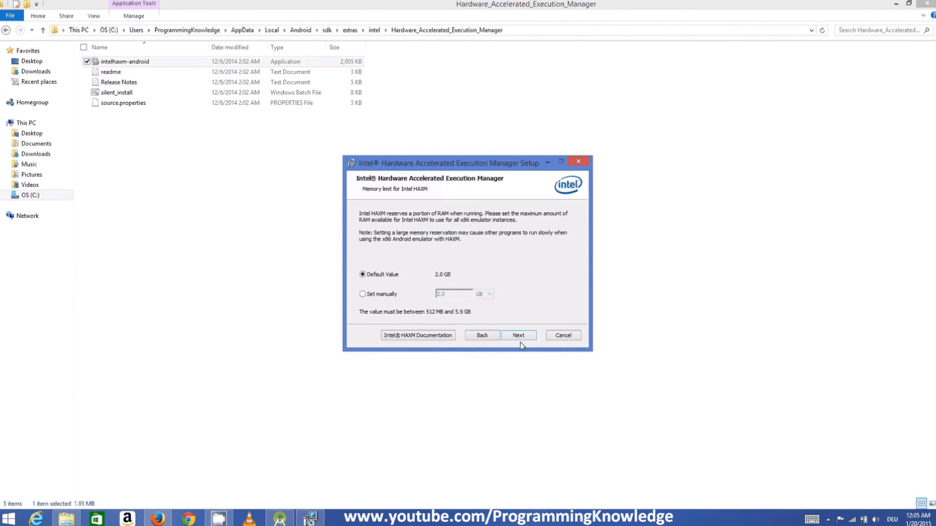
click(517, 334)
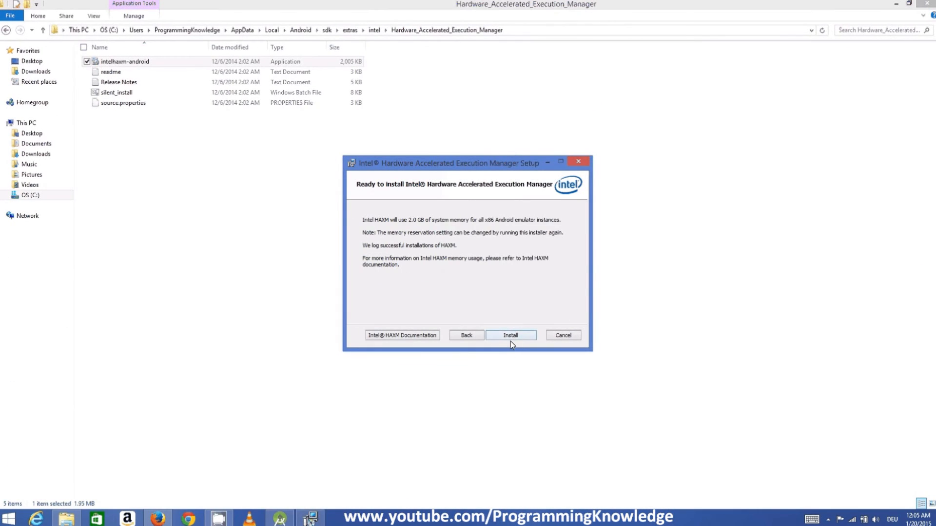
click(510, 335)
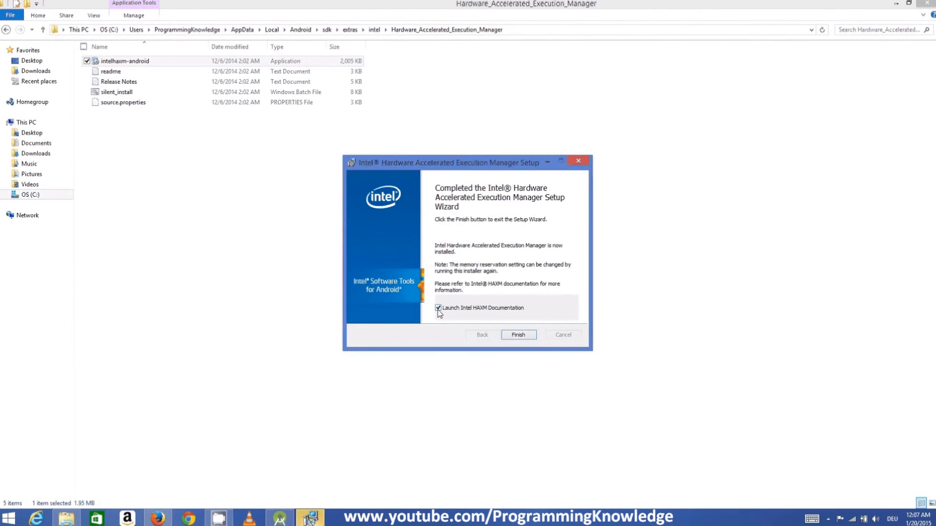
- Uncheck Launch Documentation and finish the completed HAXM setup wizard
click(438, 308)
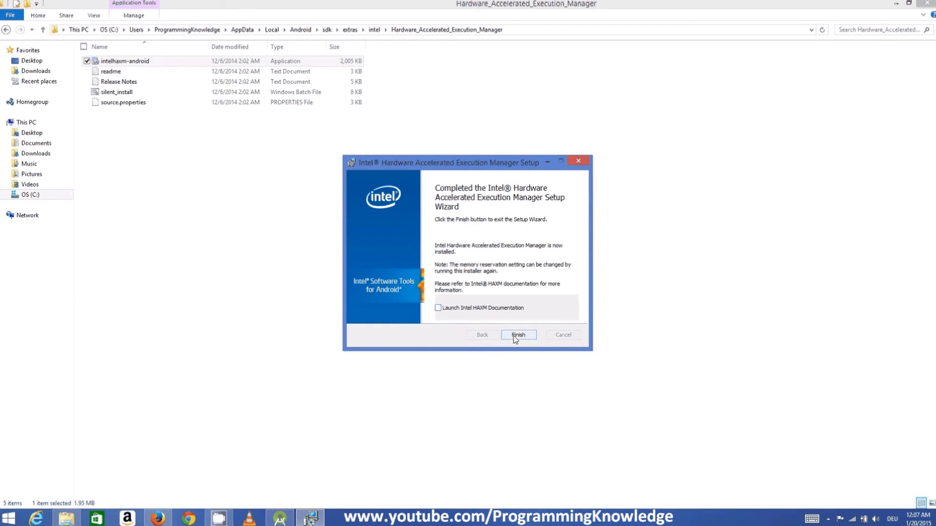
click(518, 334)
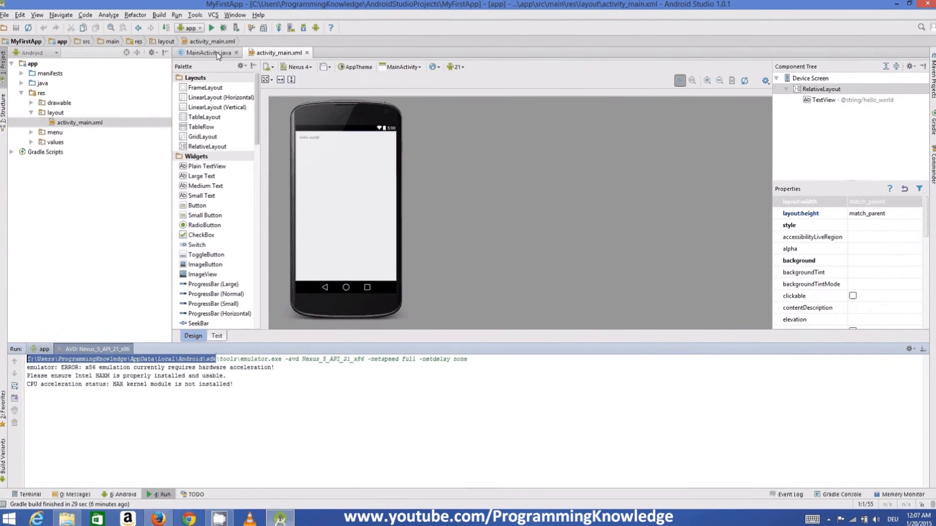
- Run MyFirstApp again, launching the Nexus 5 API 21 x86 emulator from Choose Device
click(211, 28)
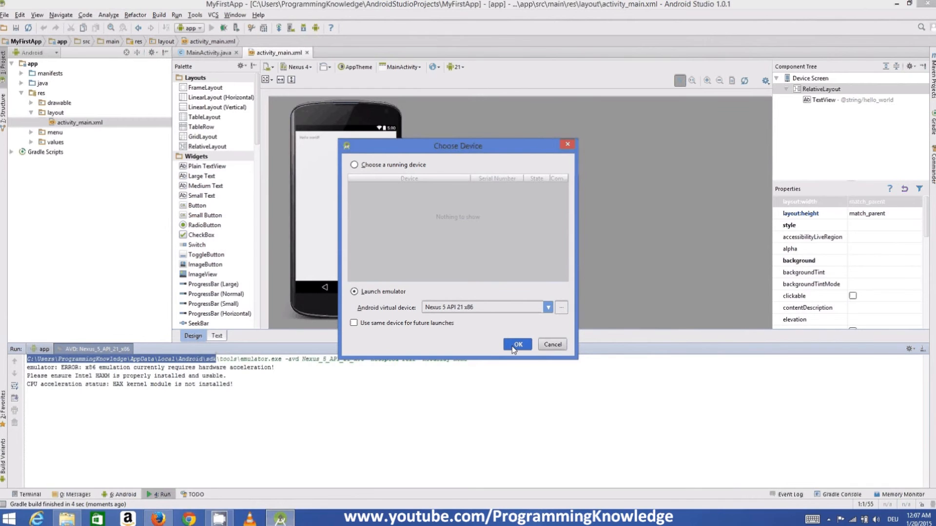
click(516, 344)
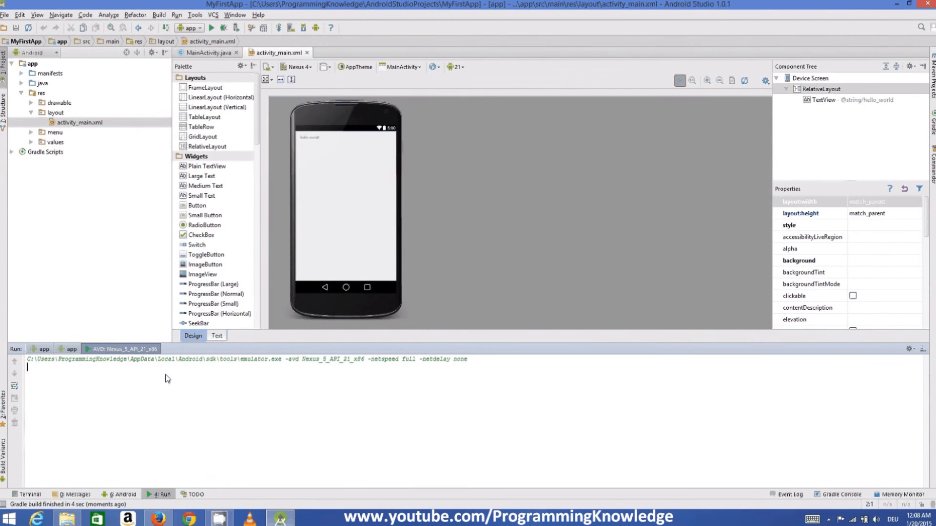
mouse_move(168, 287)
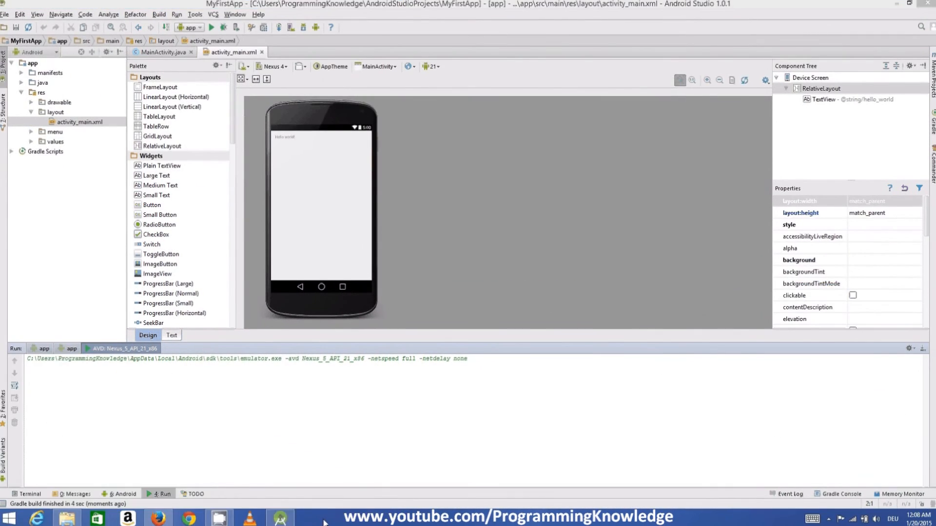
- Focus the Run log while the Nexus 5 emulator boots with HAX fast virtualization
click(309, 516)
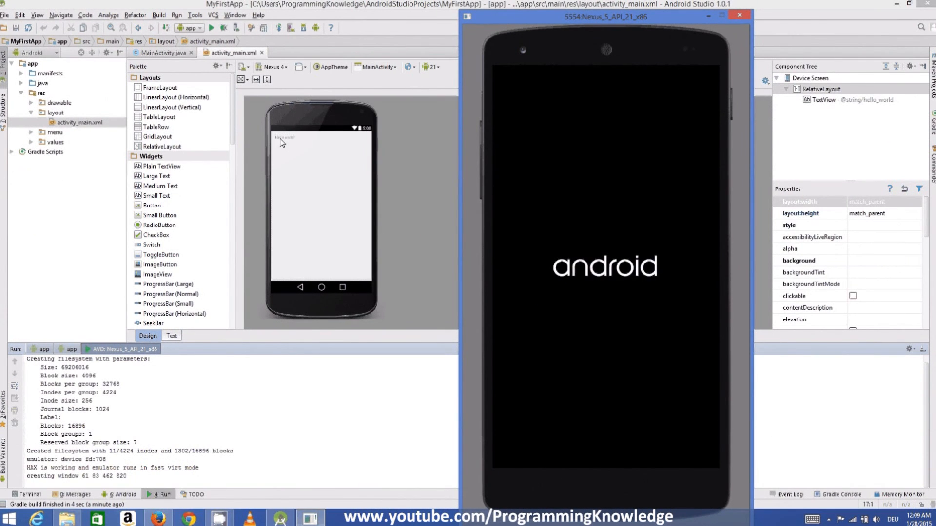
mouse_move(291, 144)
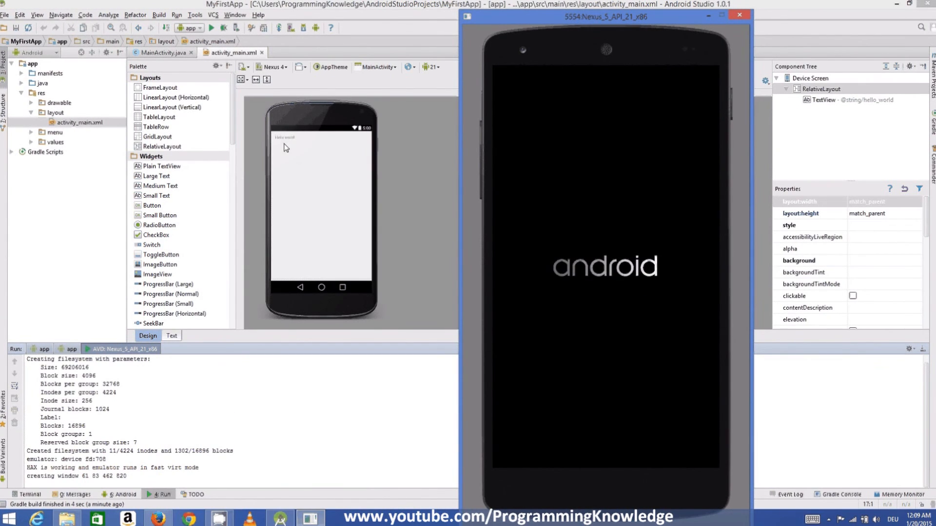
mouse_move(291, 141)
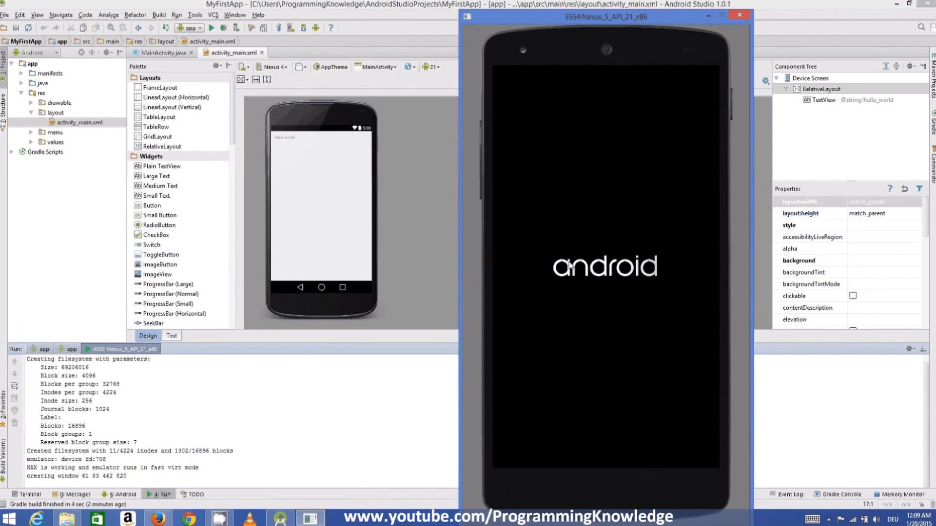
mouse_move(621, 270)
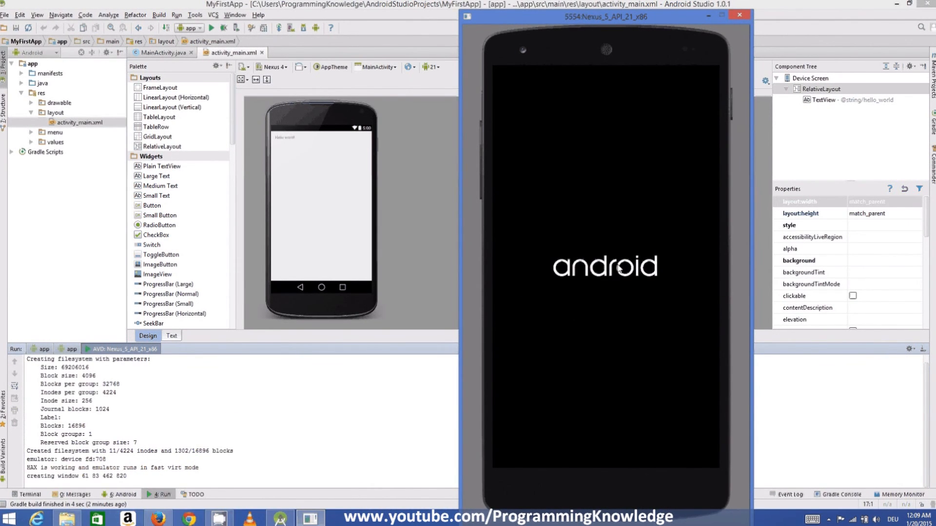
mouse_move(417, 469)
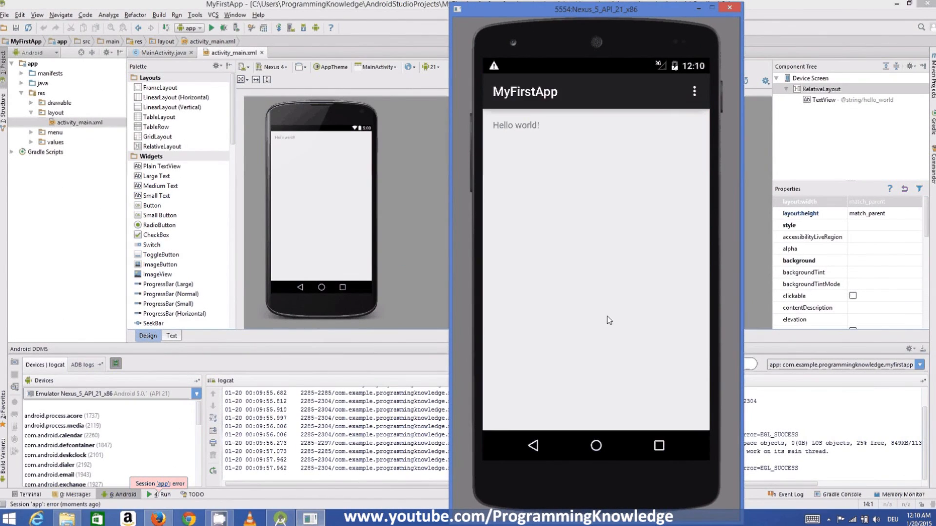
mouse_move(506, 140)
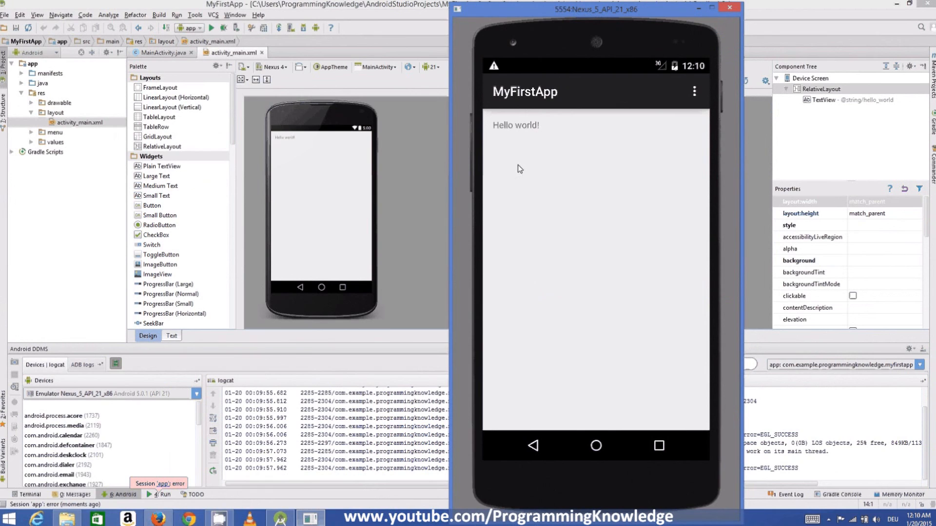
mouse_move(567, 177)
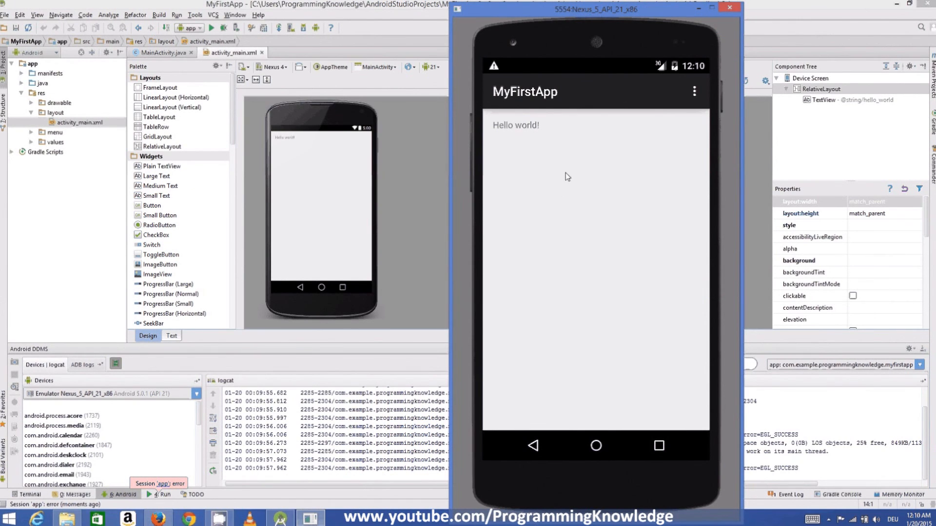
mouse_move(526, 204)
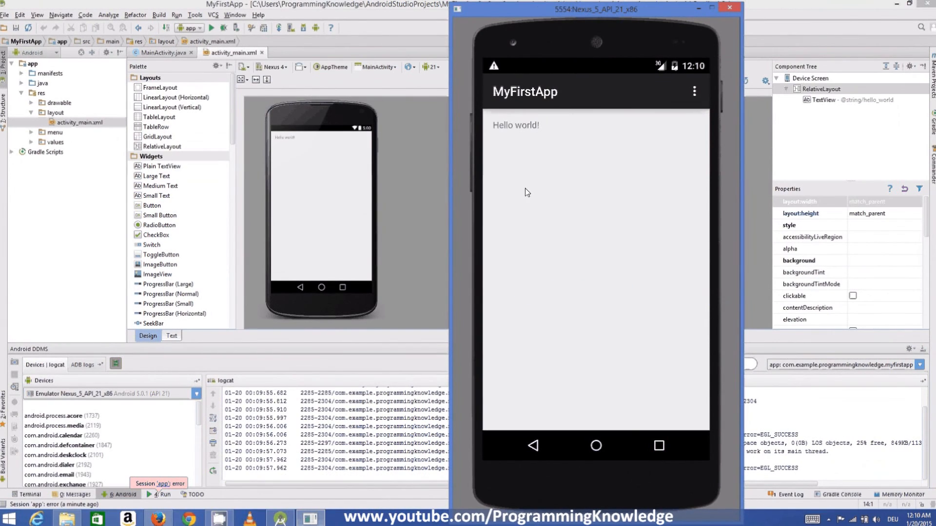
mouse_move(500, 418)
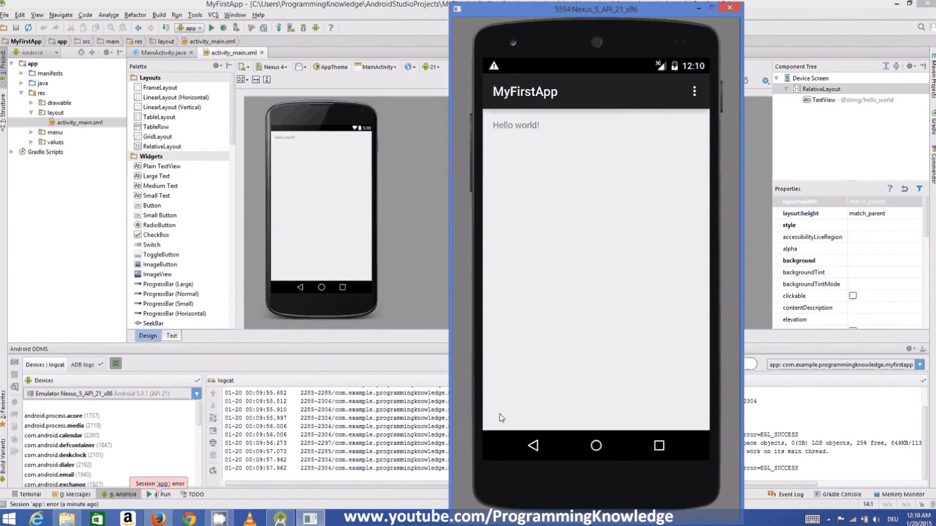